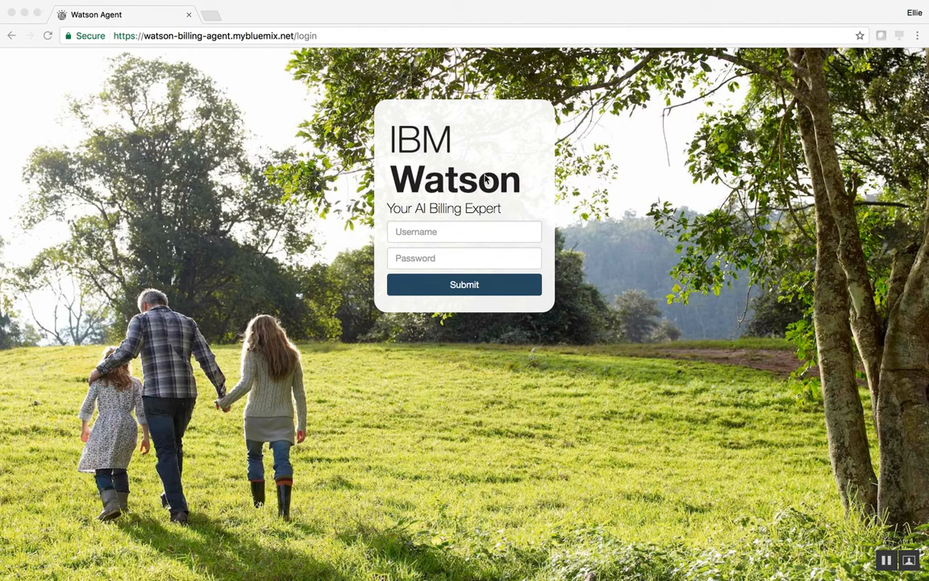
mouse_move(388, 184)
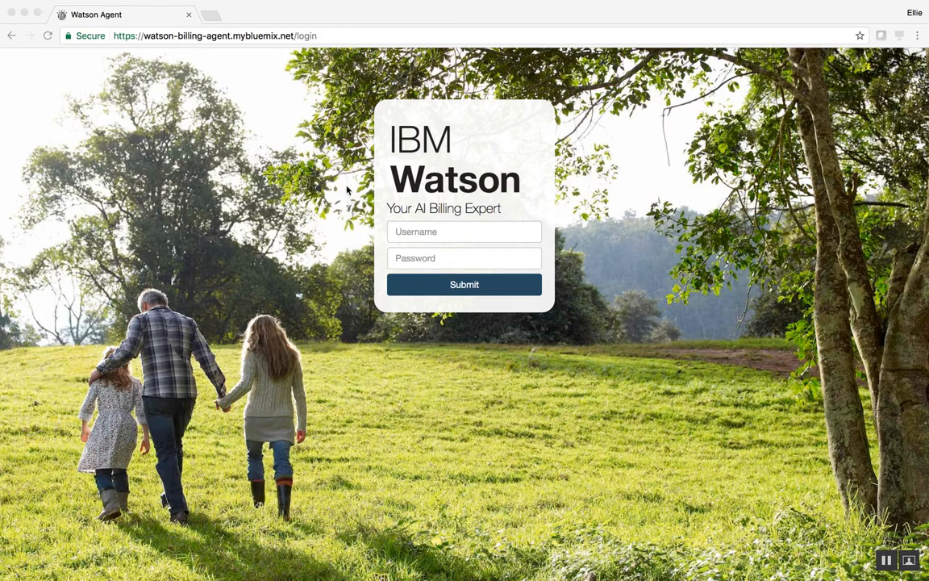
mouse_move(426, 222)
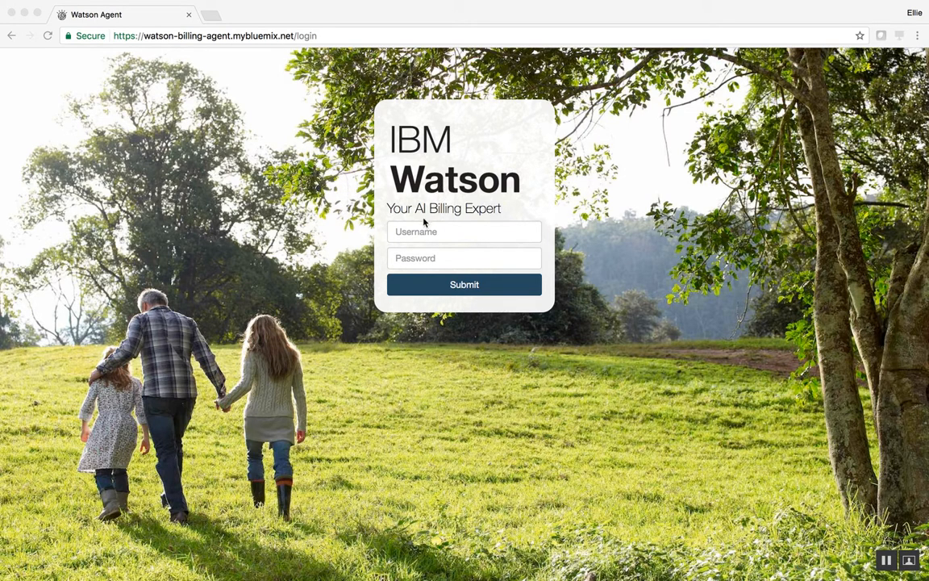
mouse_move(397, 219)
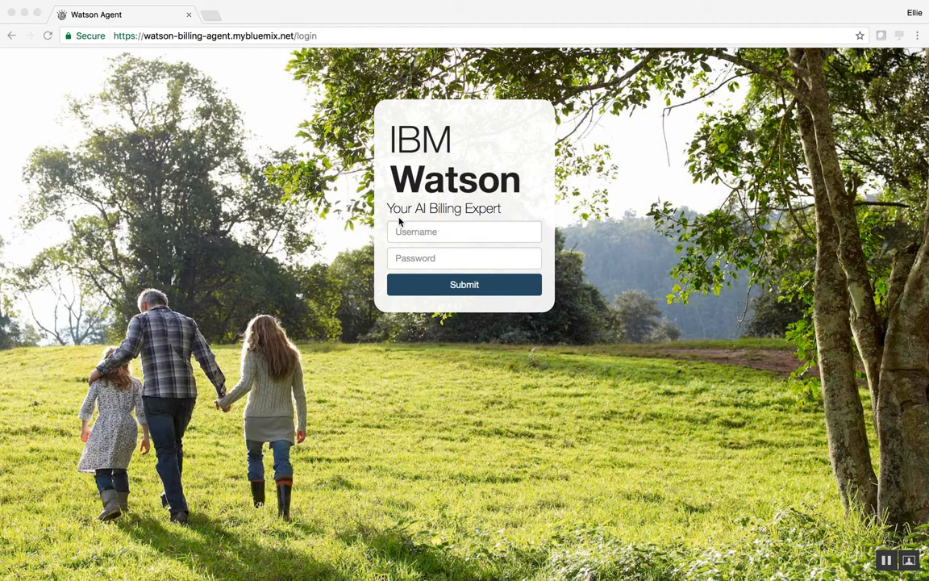
mouse_move(405, 239)
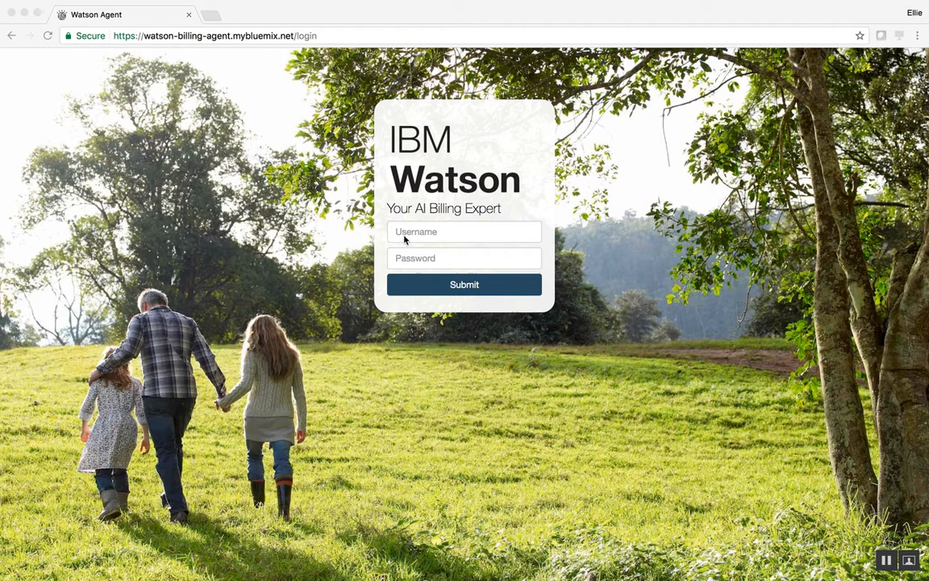
Step: Enter username ibm with its password and submit the login form
click(465, 233)
text(ibm)
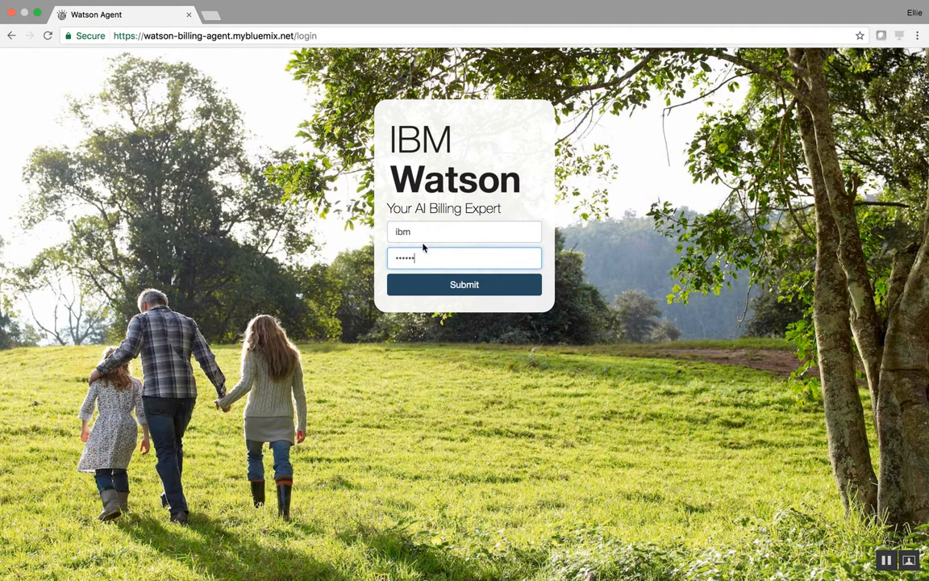
mouse_move(442, 295)
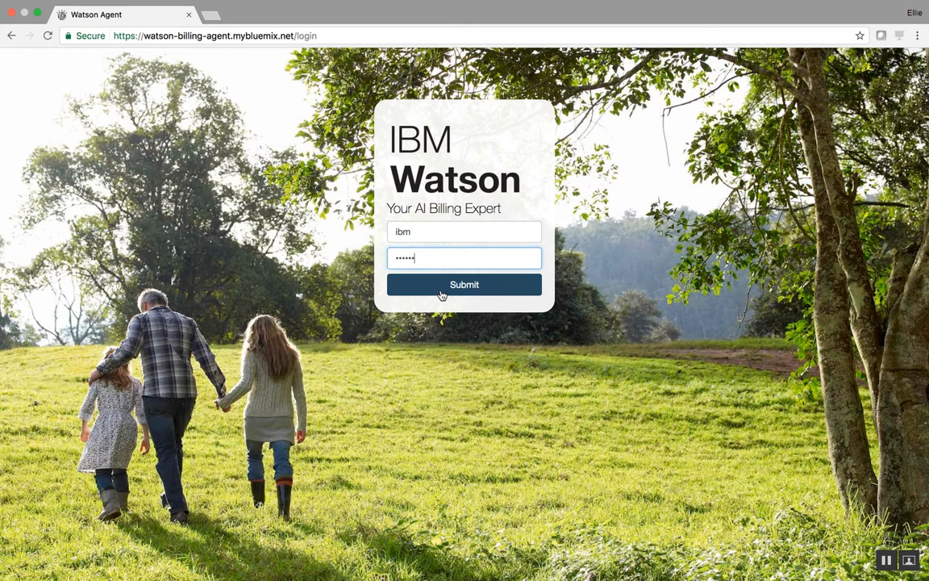
click(465, 284)
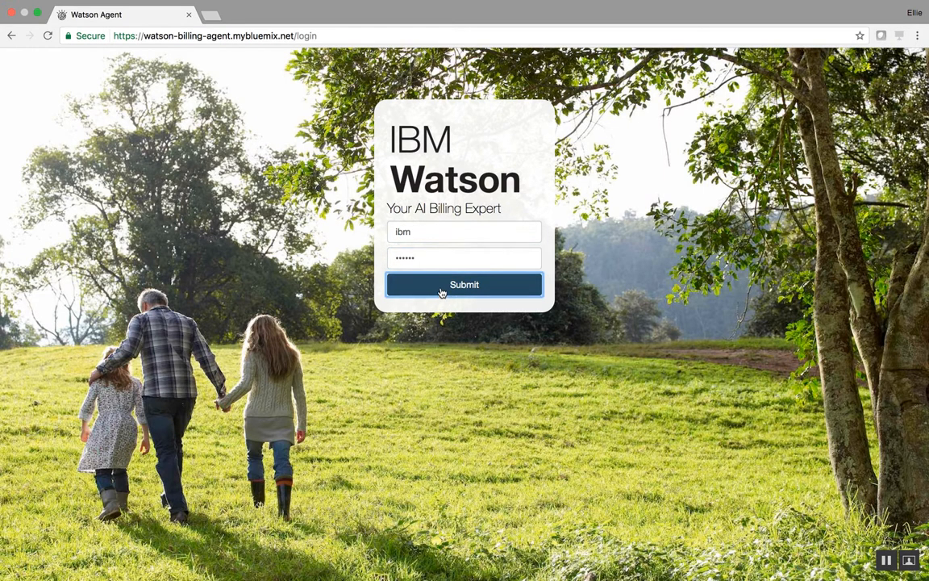
click(464, 284)
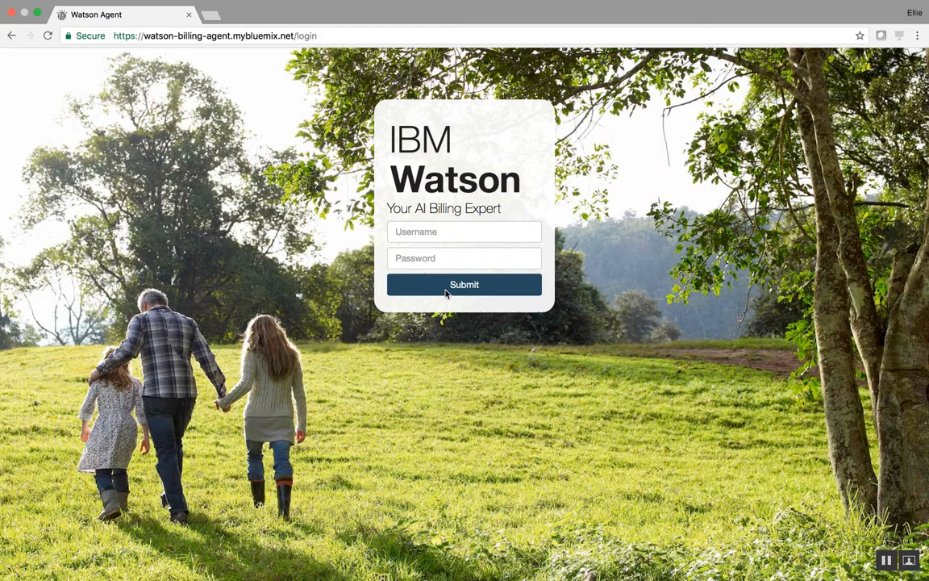
click(464, 284)
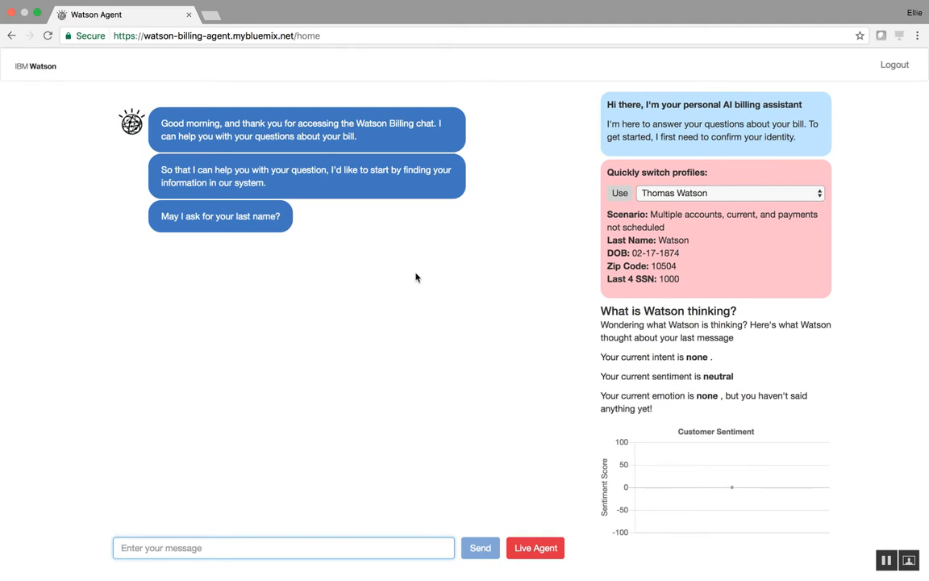
mouse_move(407, 360)
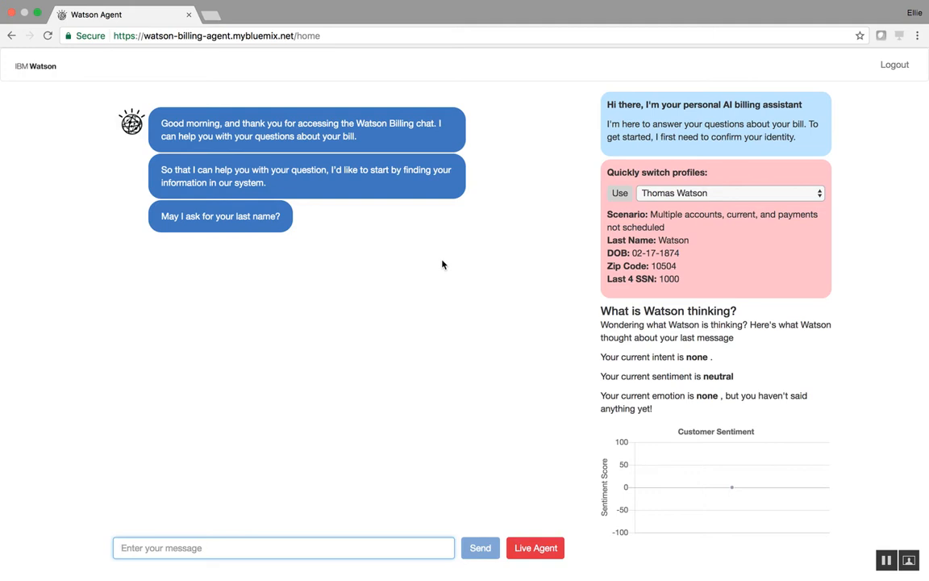
mouse_move(726, 193)
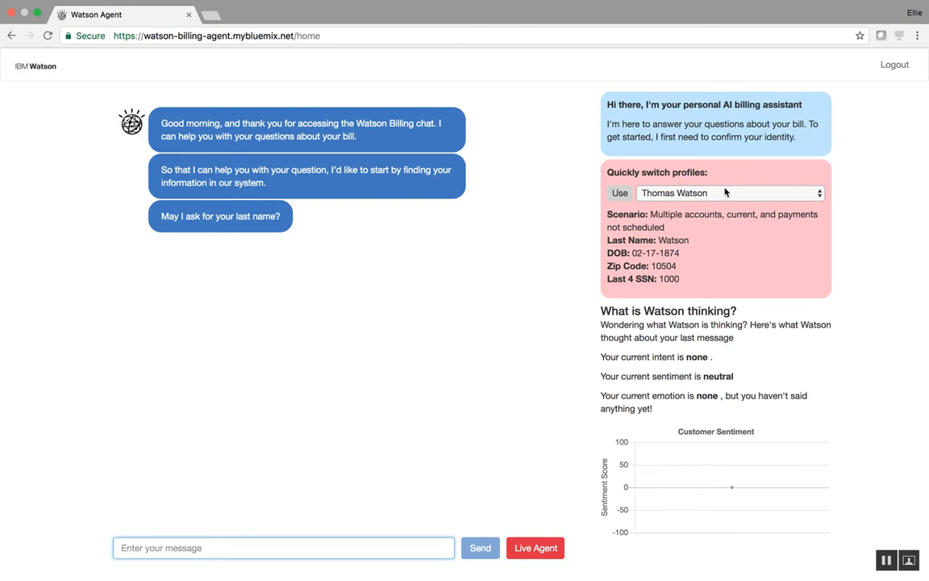
click(729, 192)
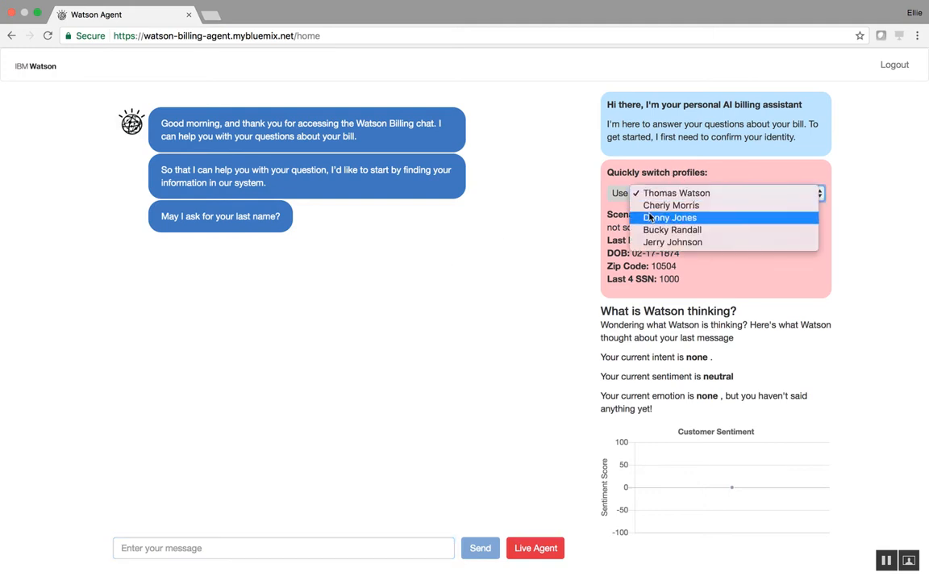
mouse_move(676, 259)
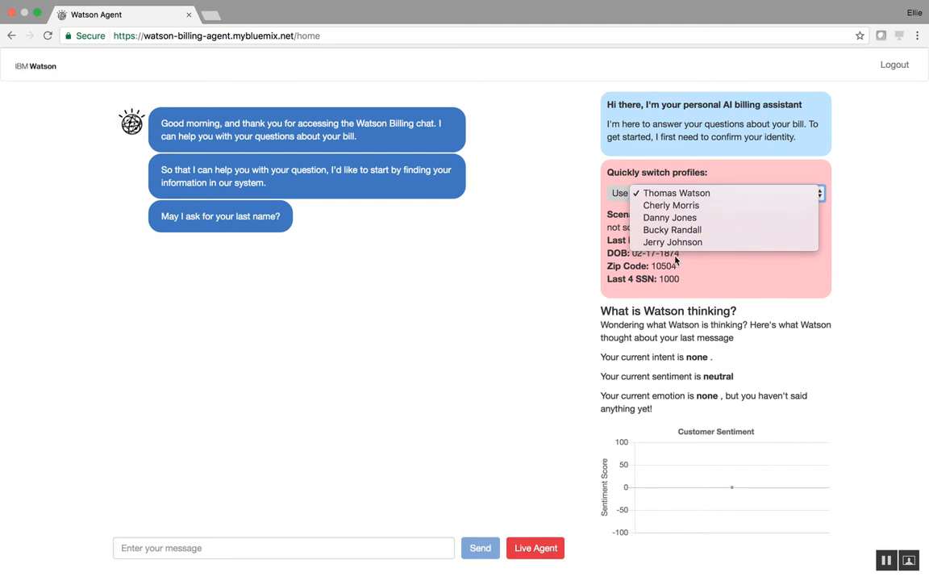
click(676, 194)
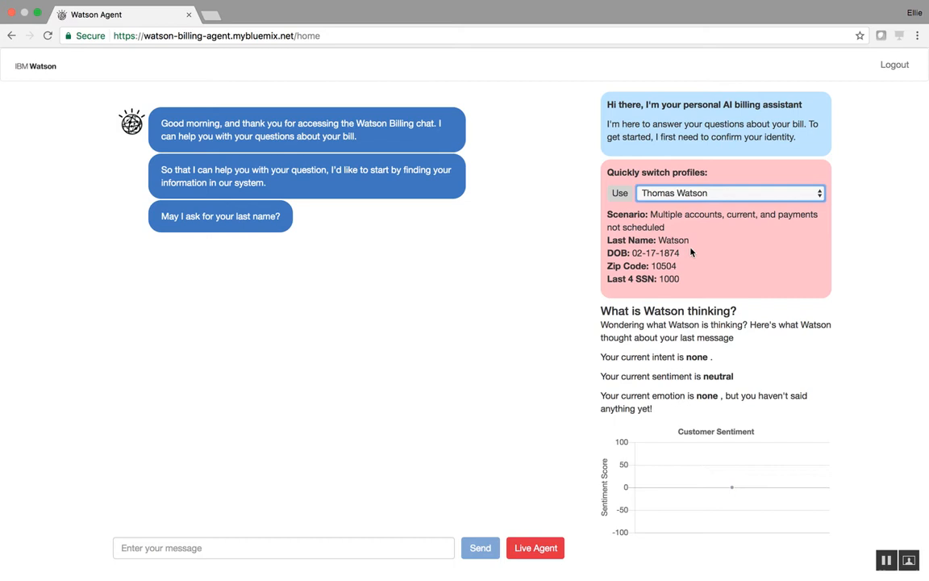
mouse_move(253, 213)
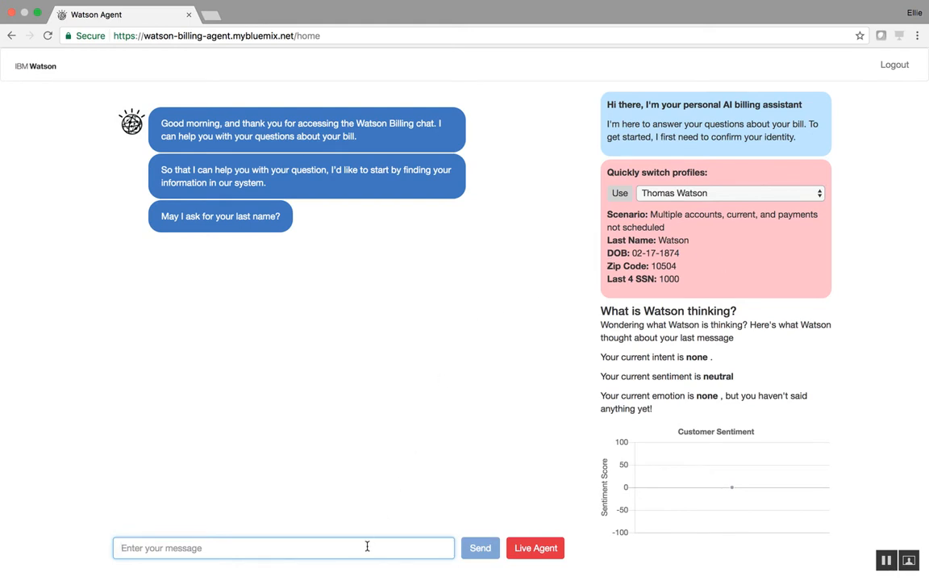
mouse_move(830, 183)
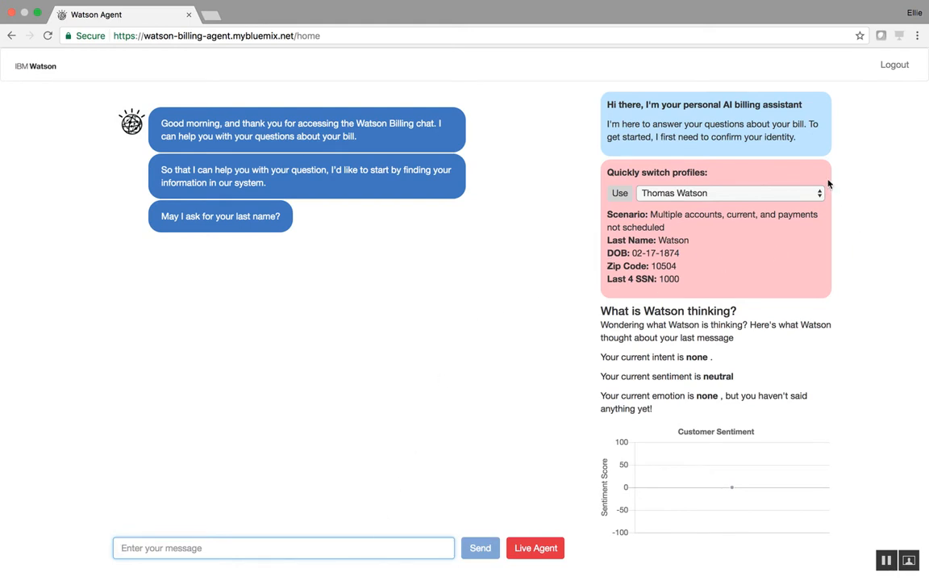
Step: Send last name 'watson' and birth date 02/17/1874 in the chat
click(729, 194)
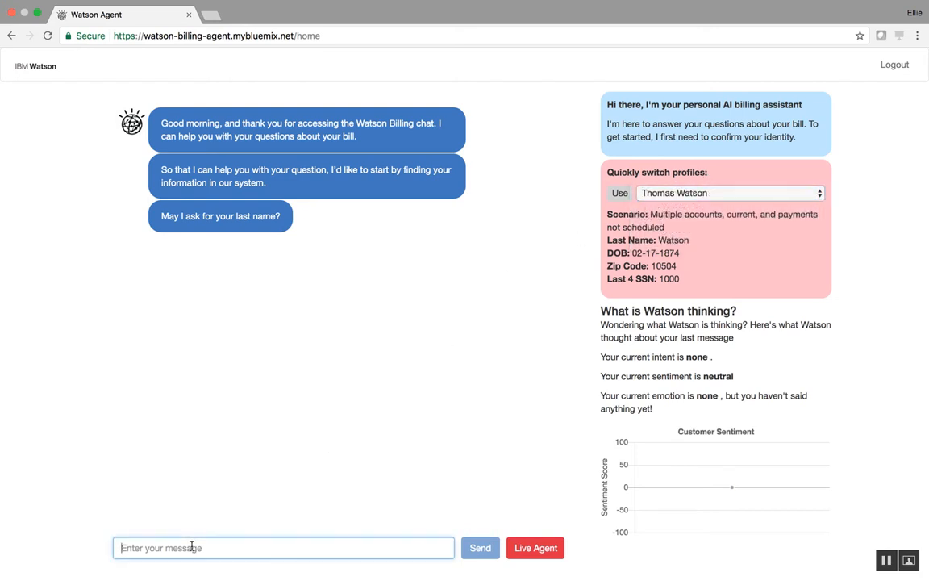
text(watson)
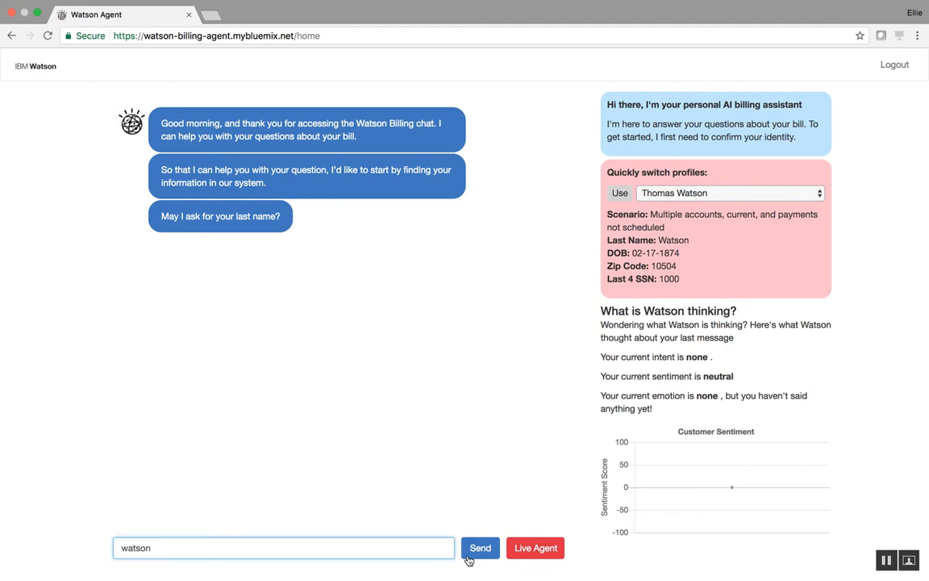
click(480, 548)
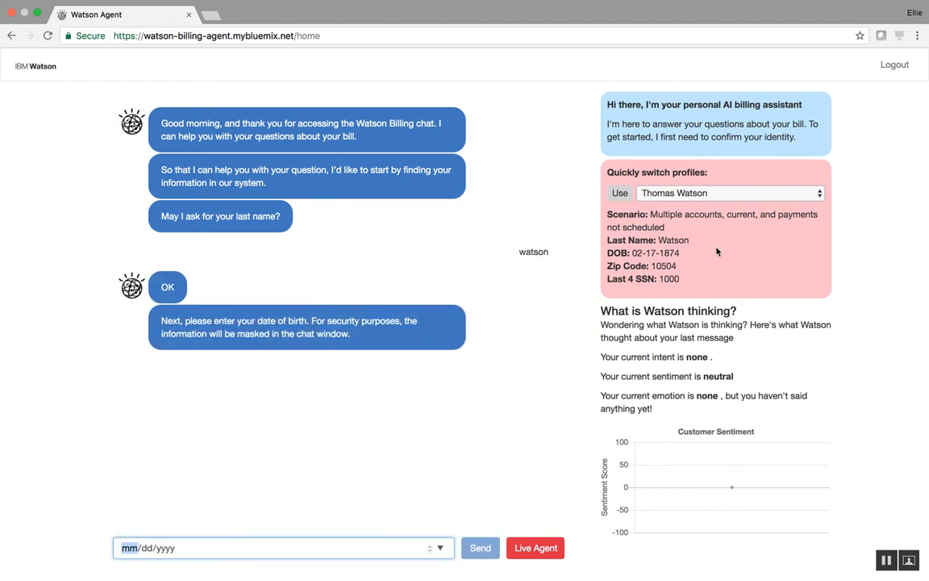
mouse_move(306, 377)
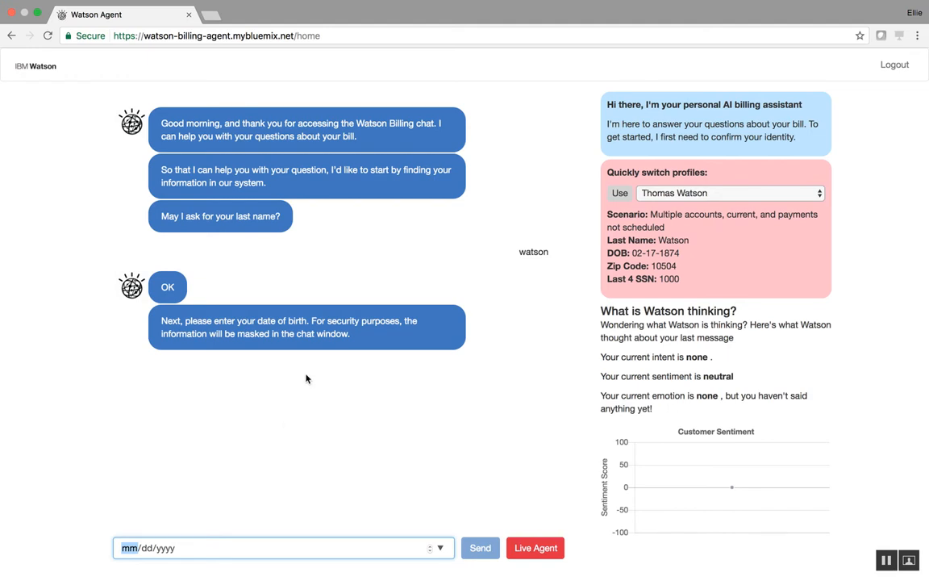
text(02/17/0018)
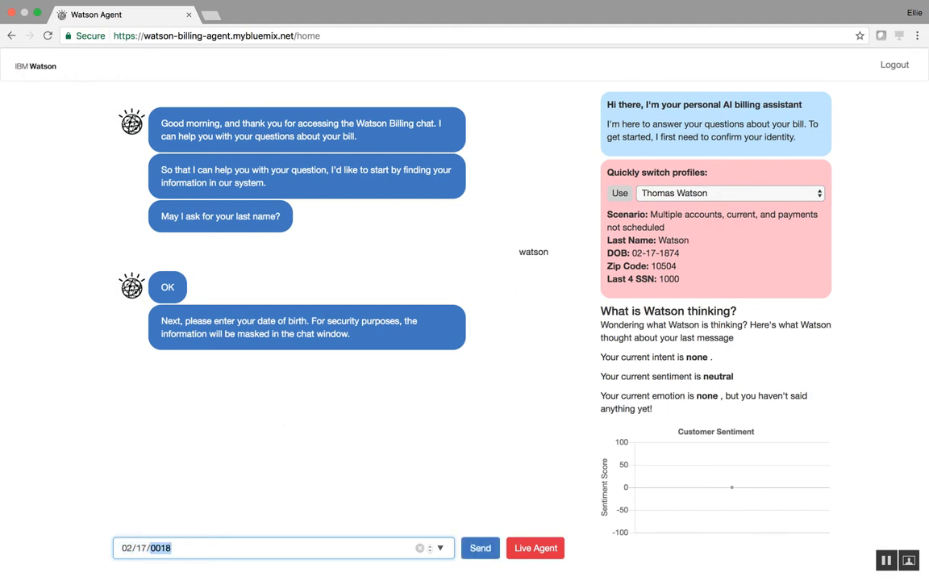
click(480, 548)
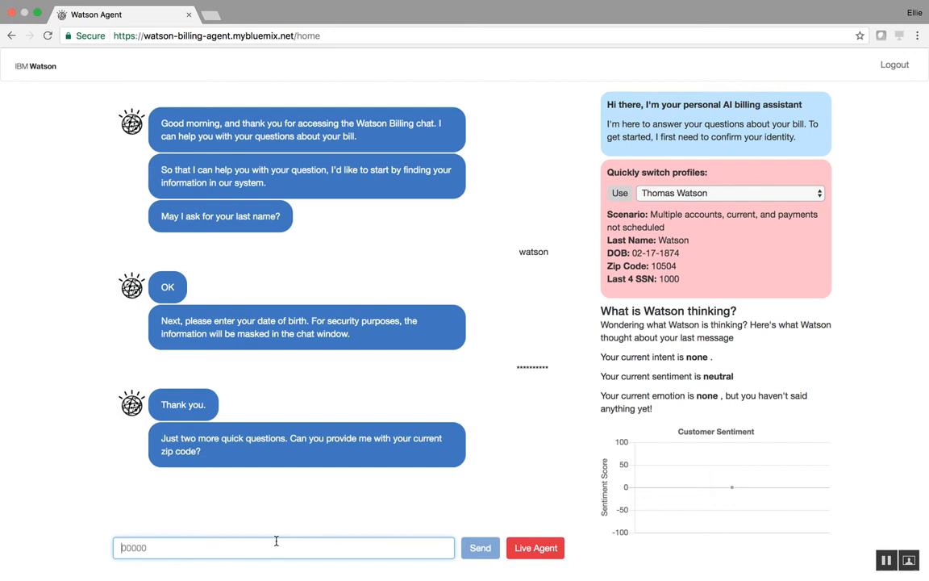
Step: Send zip code 10504 and the last four SSN digits 1000
text(10504)
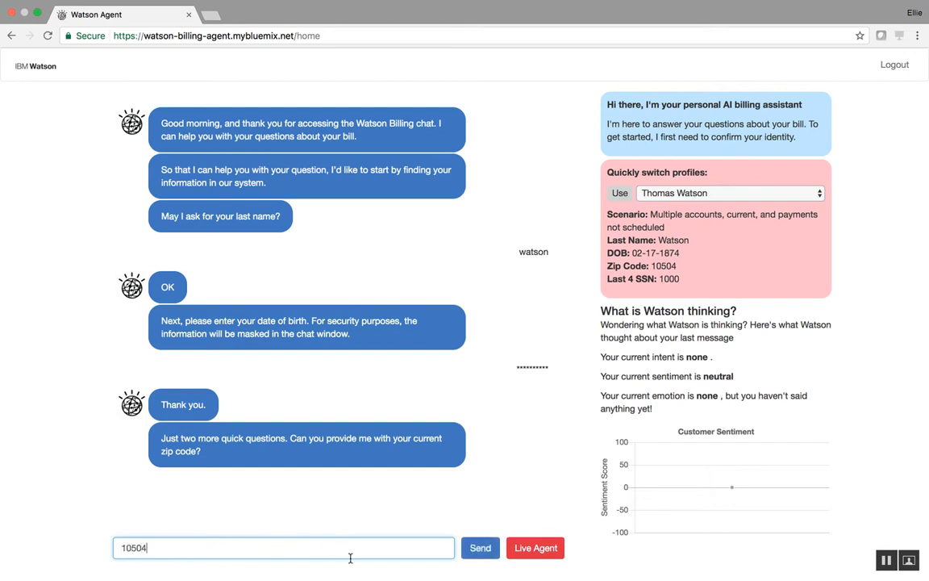
click(481, 549)
text(1000)
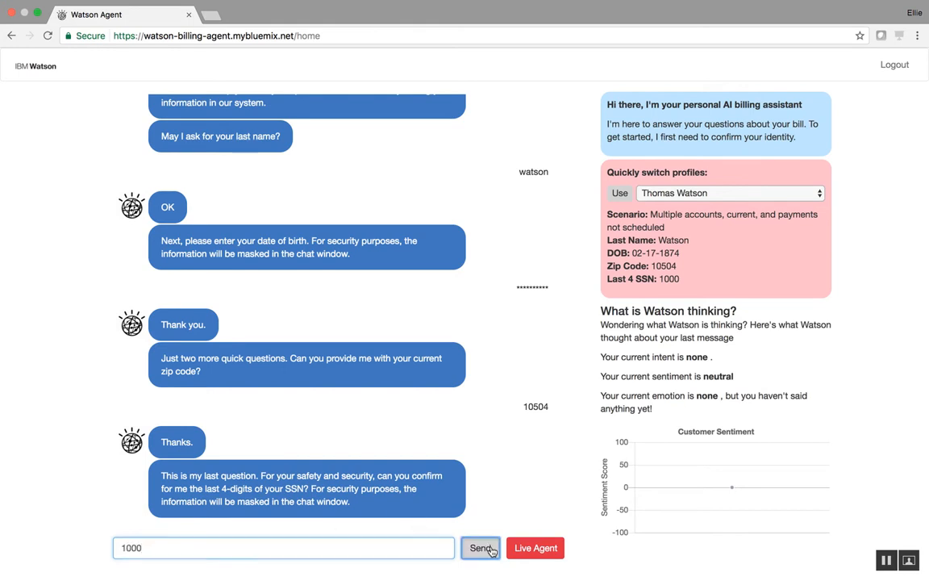
click(481, 548)
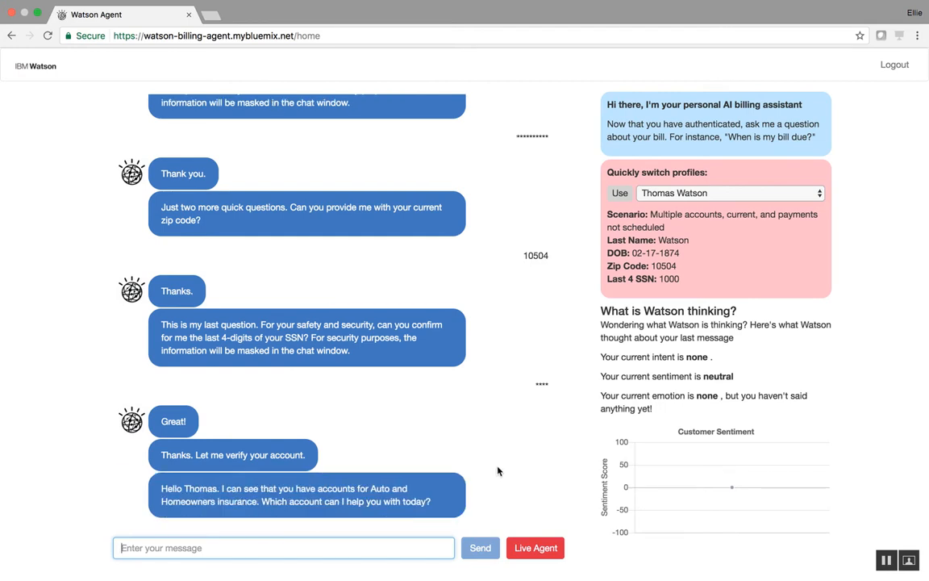
mouse_move(518, 390)
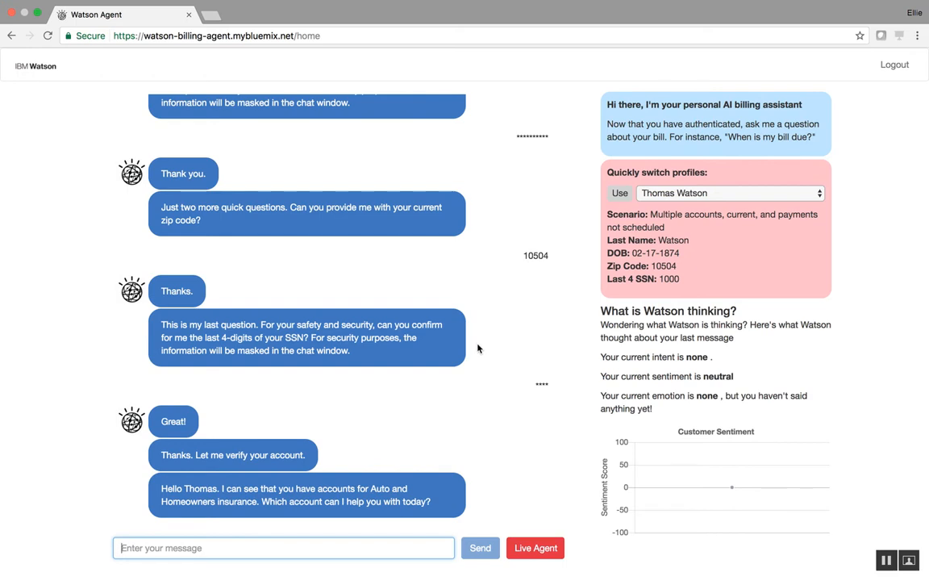
mouse_move(526, 244)
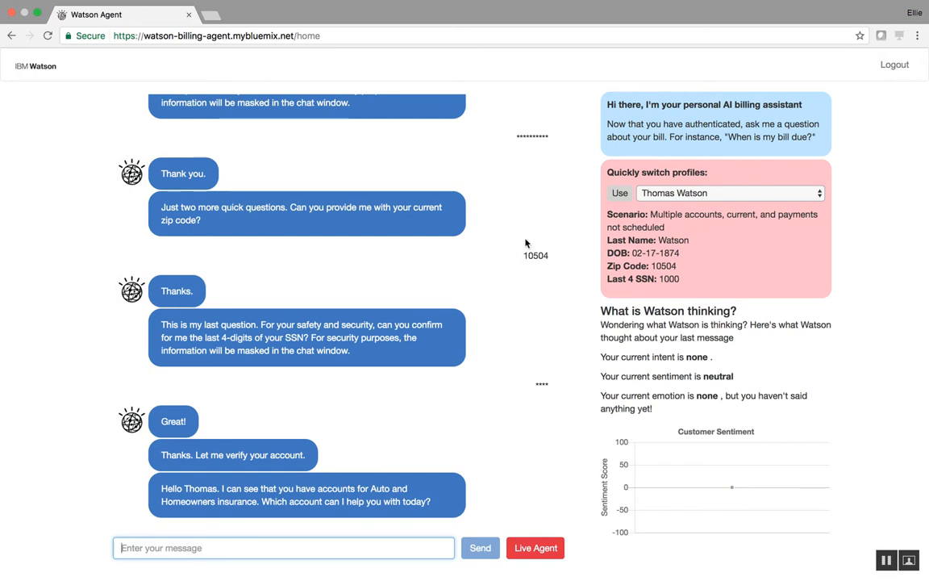
mouse_move(508, 265)
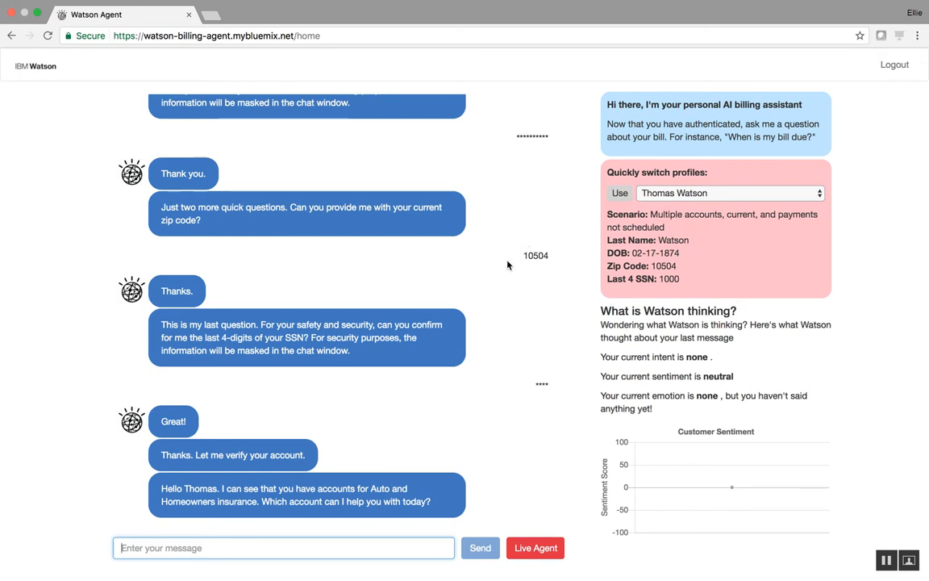
mouse_move(595, 290)
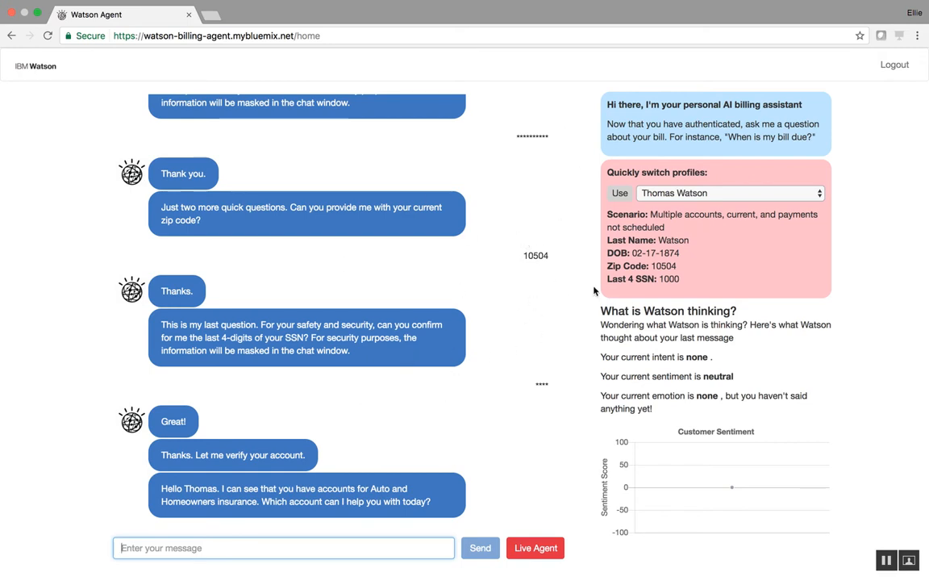
mouse_move(352, 419)
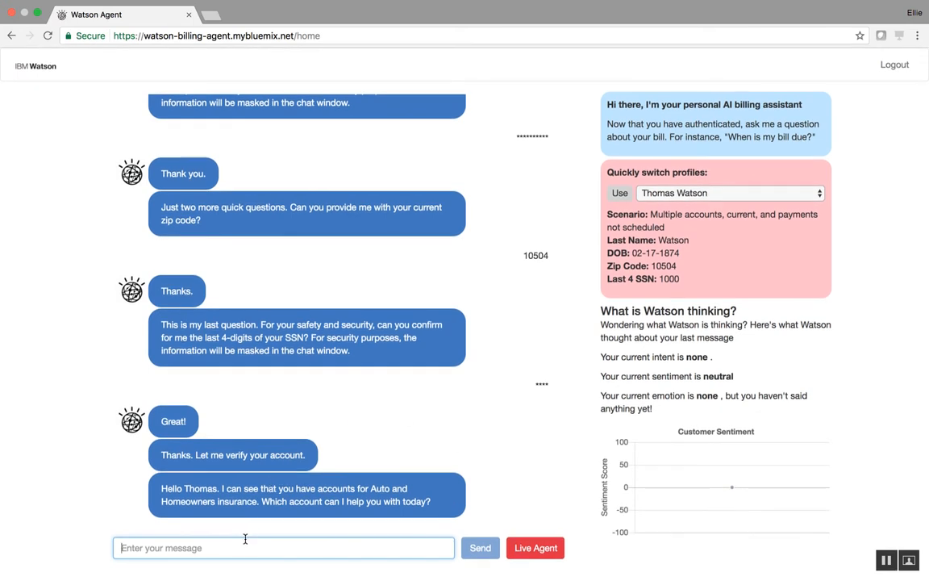
Step: Choose the auto account and ask 'what is my account balance?'
text(a)
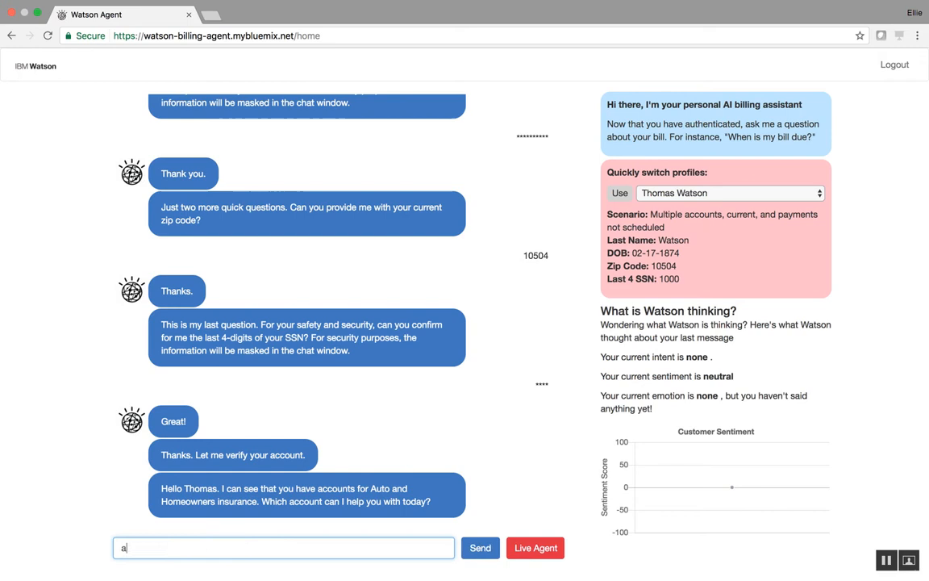
text(uto)
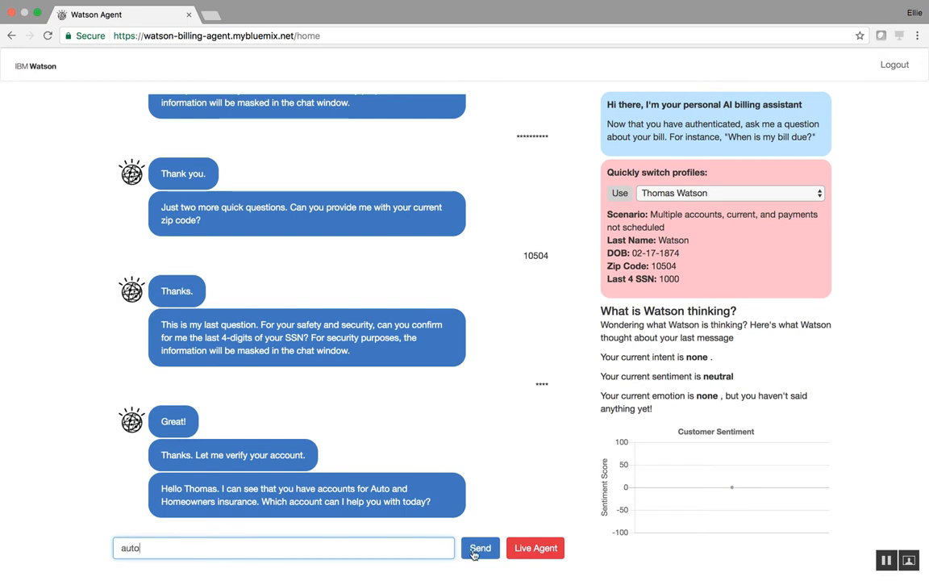
click(481, 549)
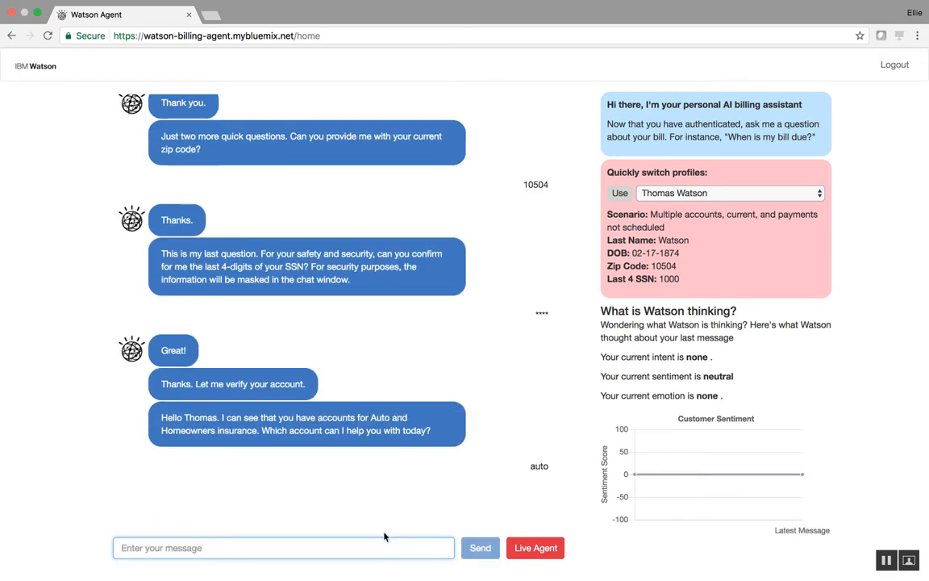
text(what is)
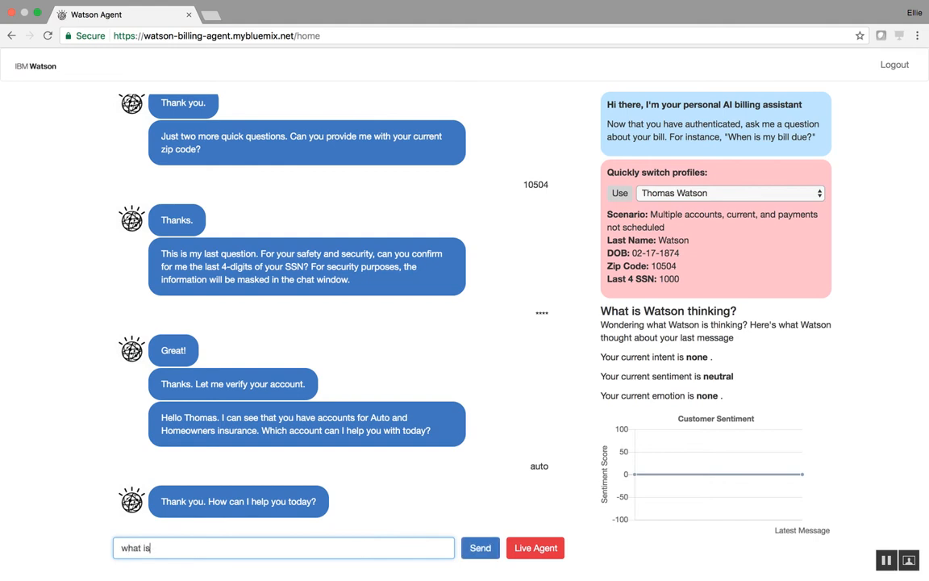
text(my account balance?)
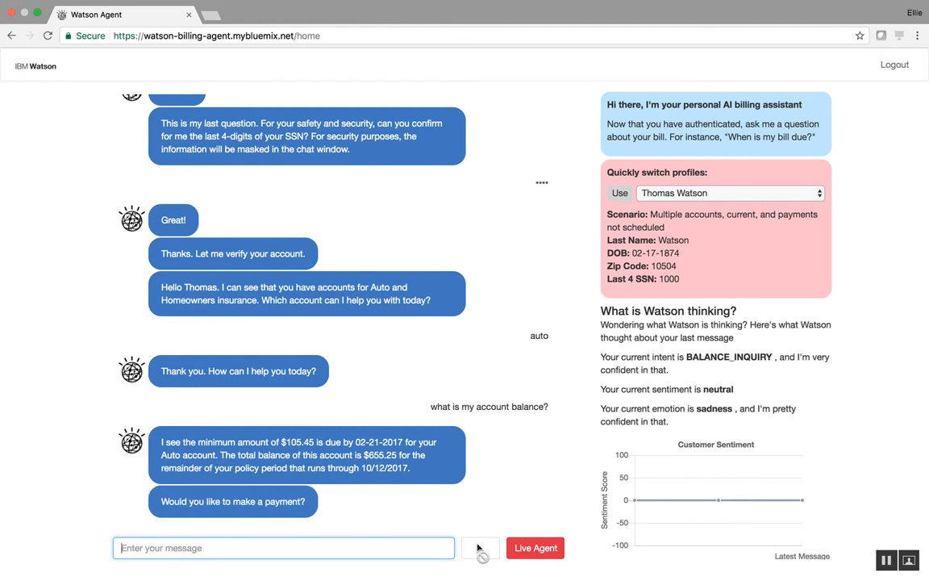
Step: Reply 'no' to decline making a payment
text(no)
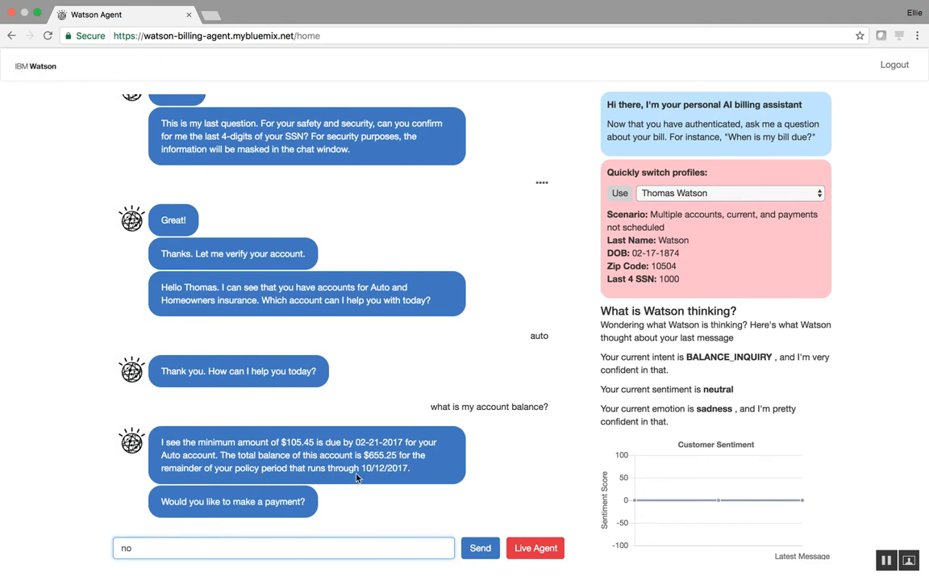
click(481, 549)
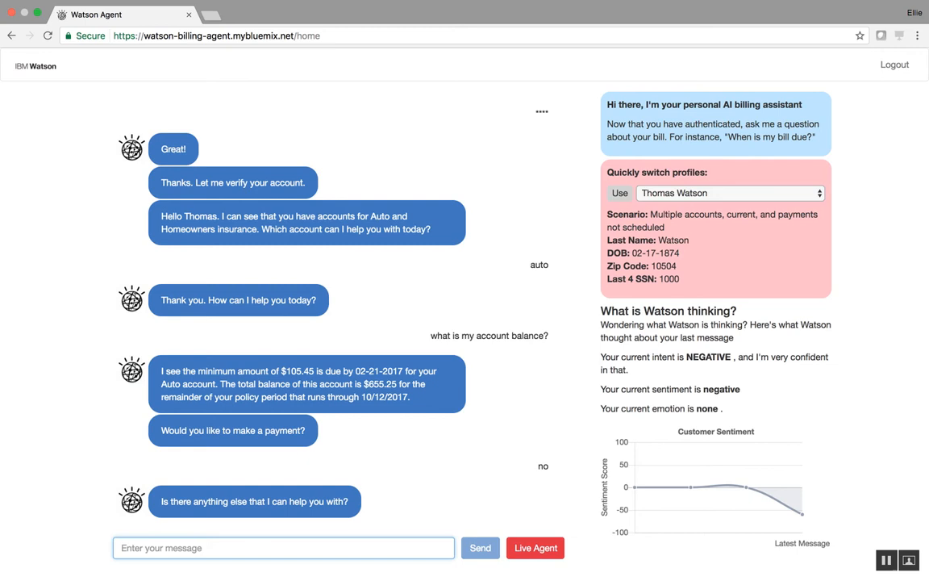
Step: Ask 'what about homeowners?' and get the $0.00 balance reply
text(what about homeowners)
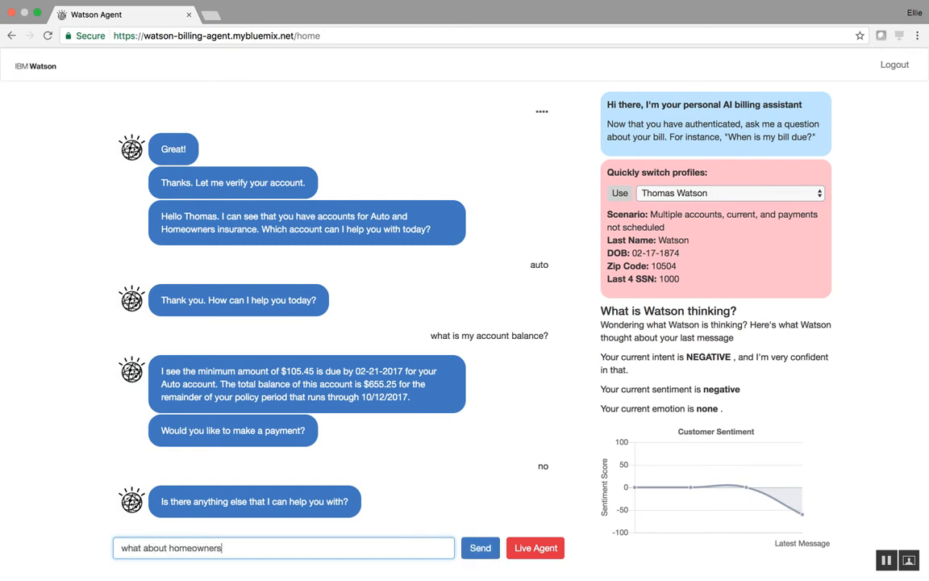
click(481, 549)
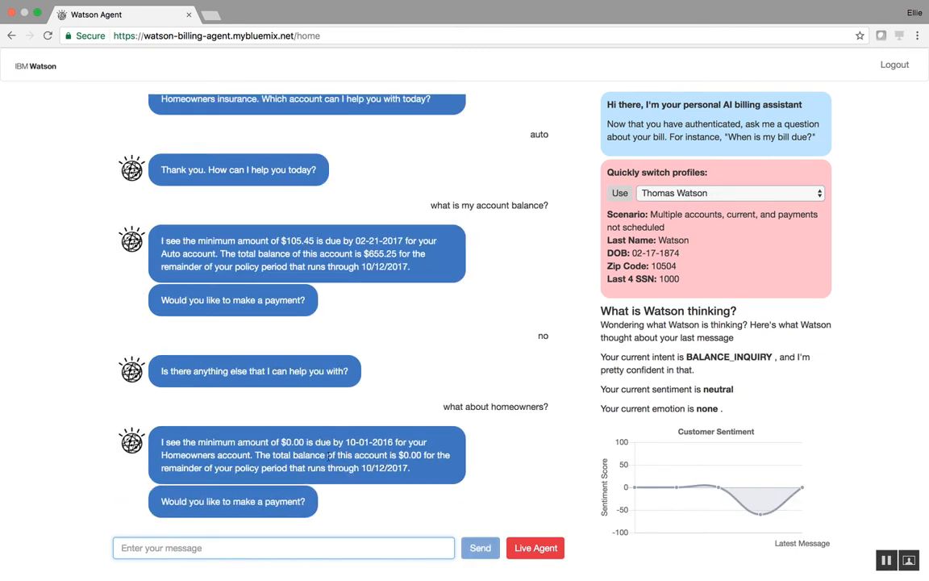
mouse_move(509, 400)
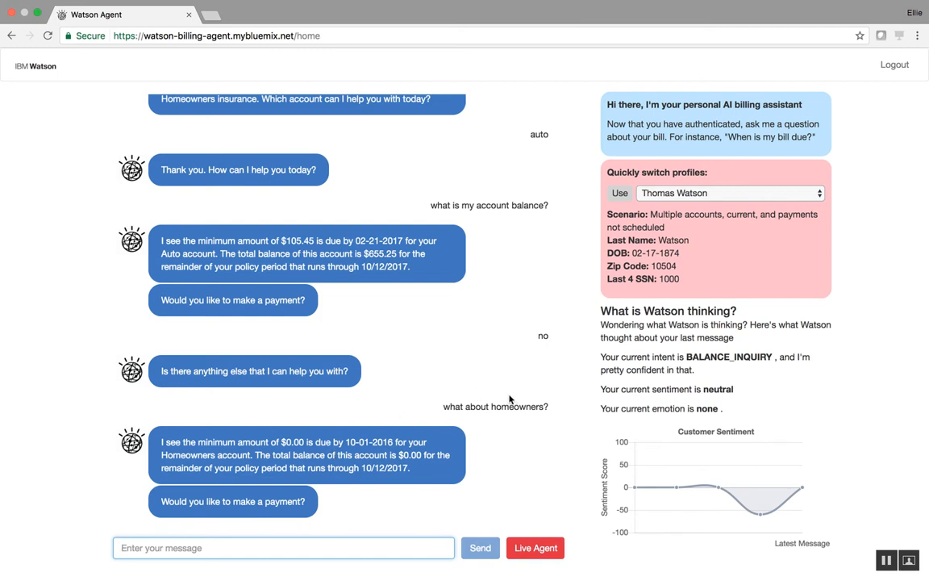
mouse_move(534, 403)
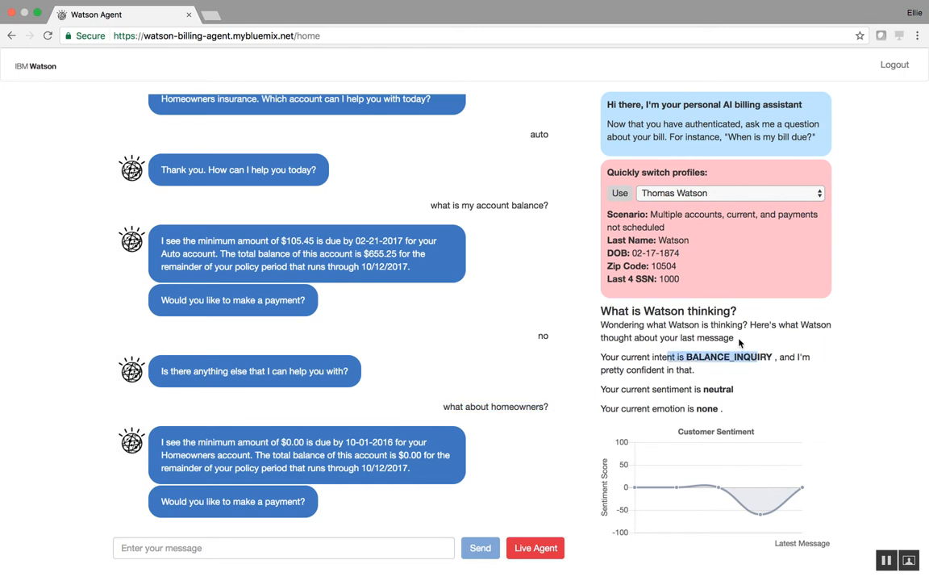
Step: Highlight the BALANCE_INQUIRY intent, then reply 'no' to the Homeowners payment offer
double_click(730, 356)
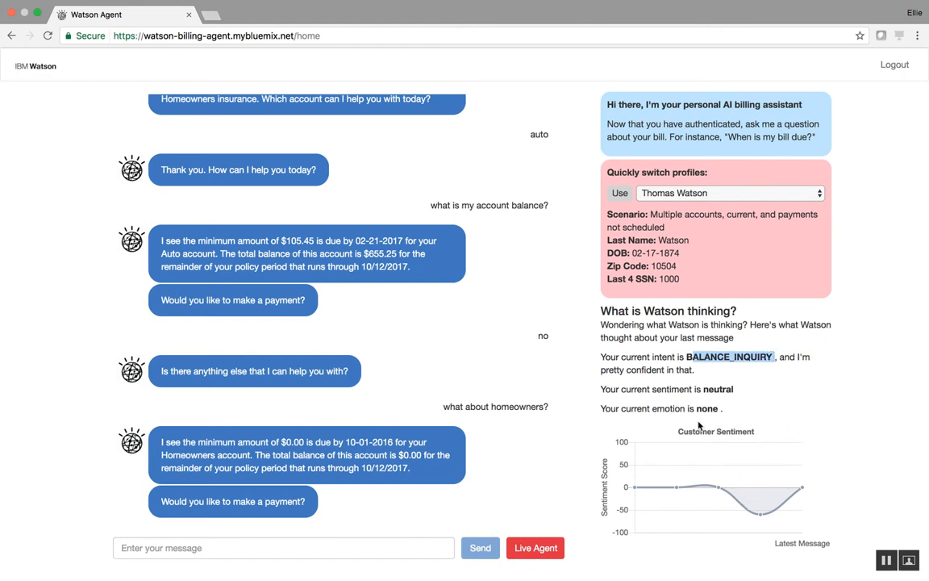
click(283, 548)
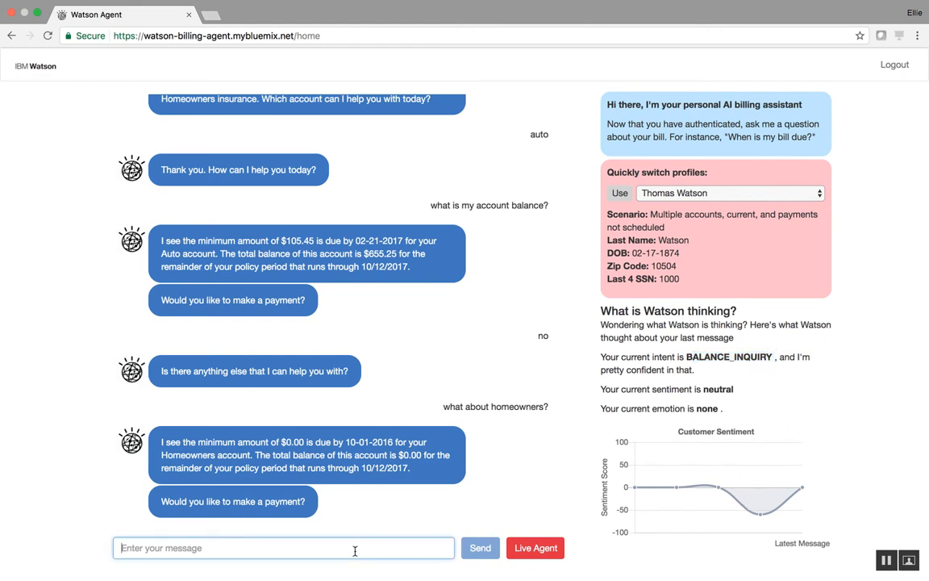
click(481, 548)
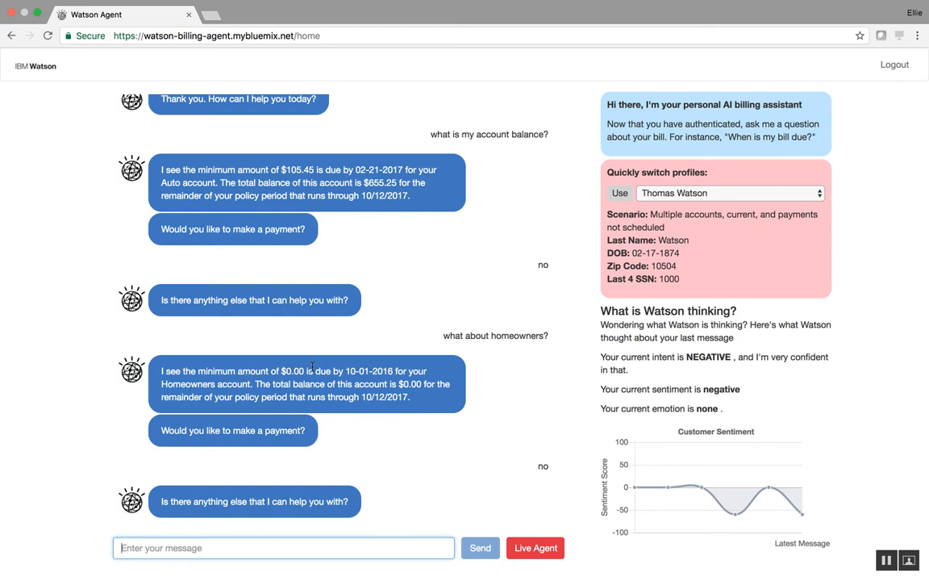
mouse_move(597, 171)
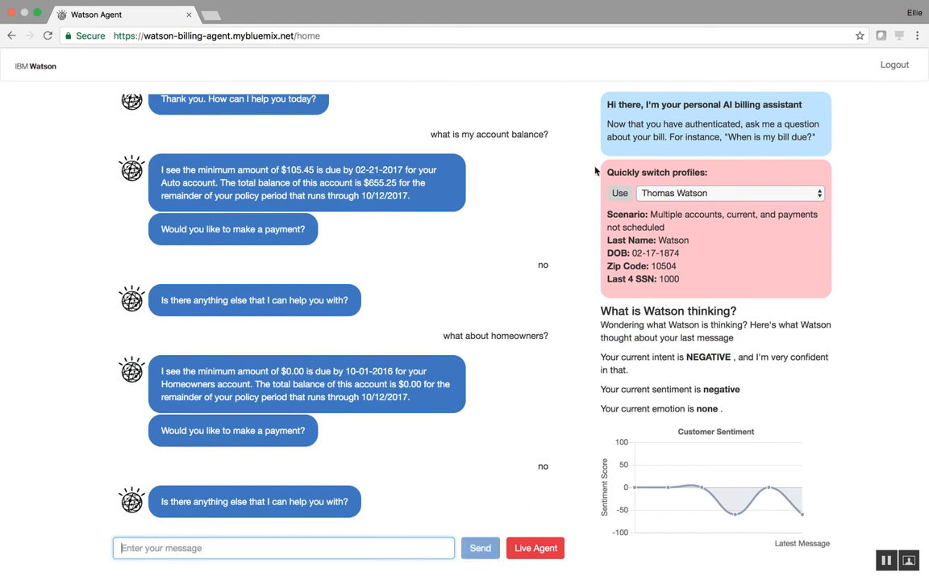
click(729, 193)
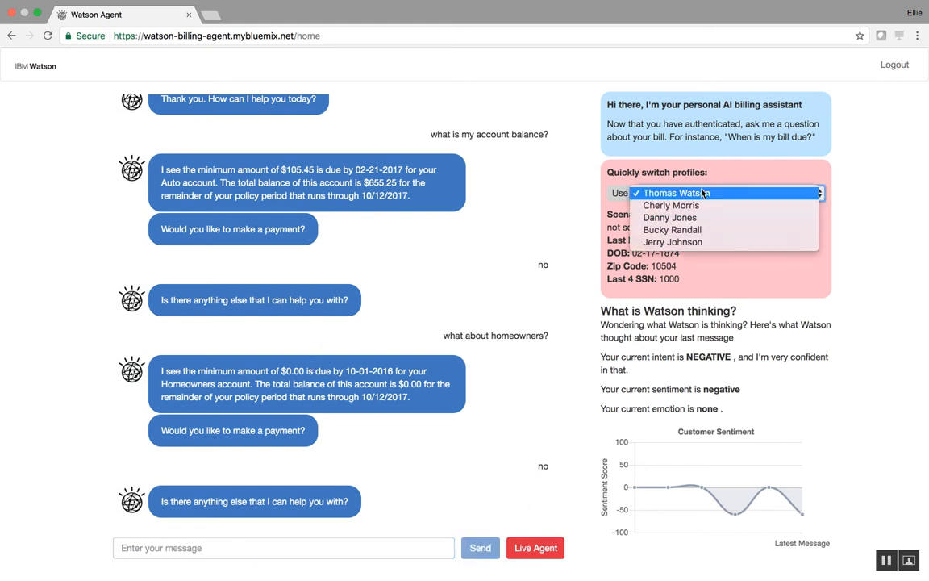
mouse_move(671, 205)
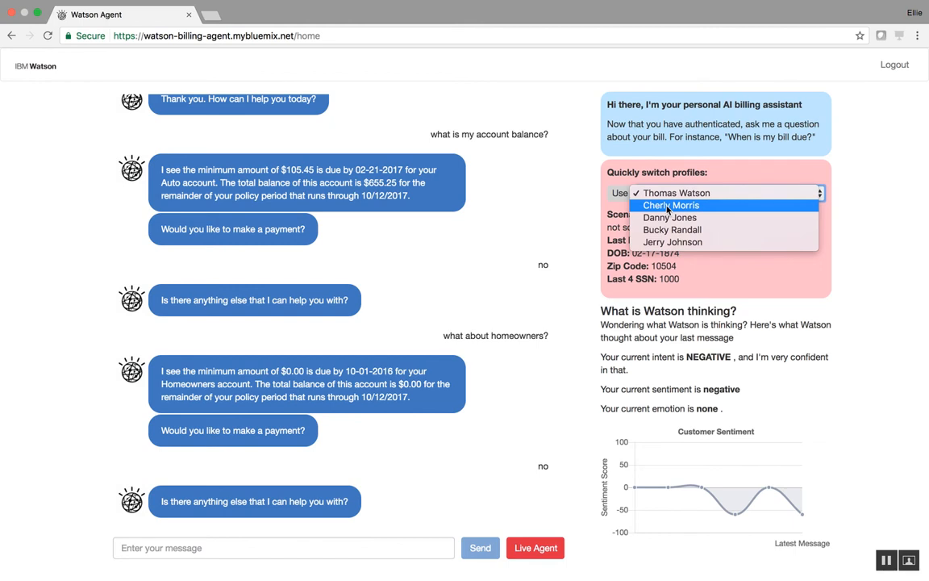
click(671, 205)
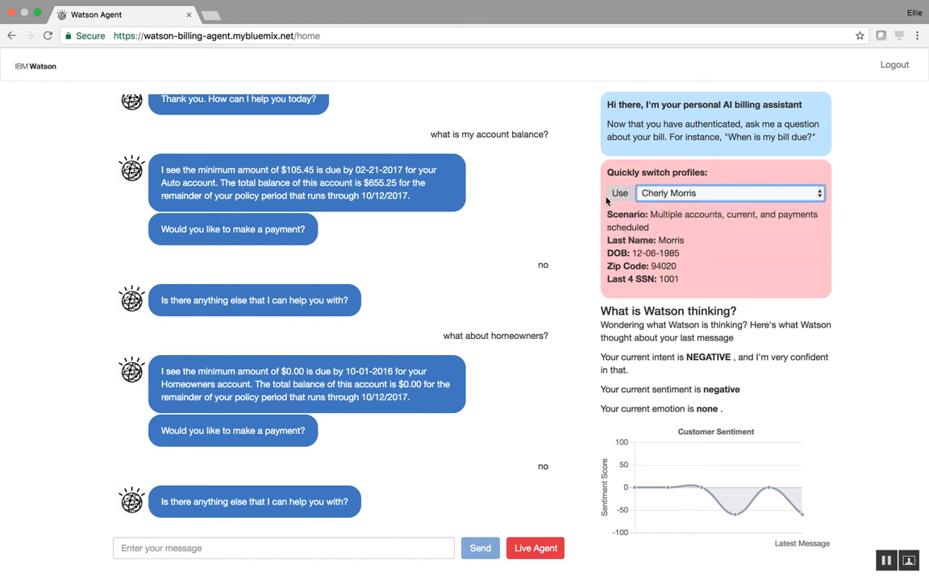
mouse_move(489, 283)
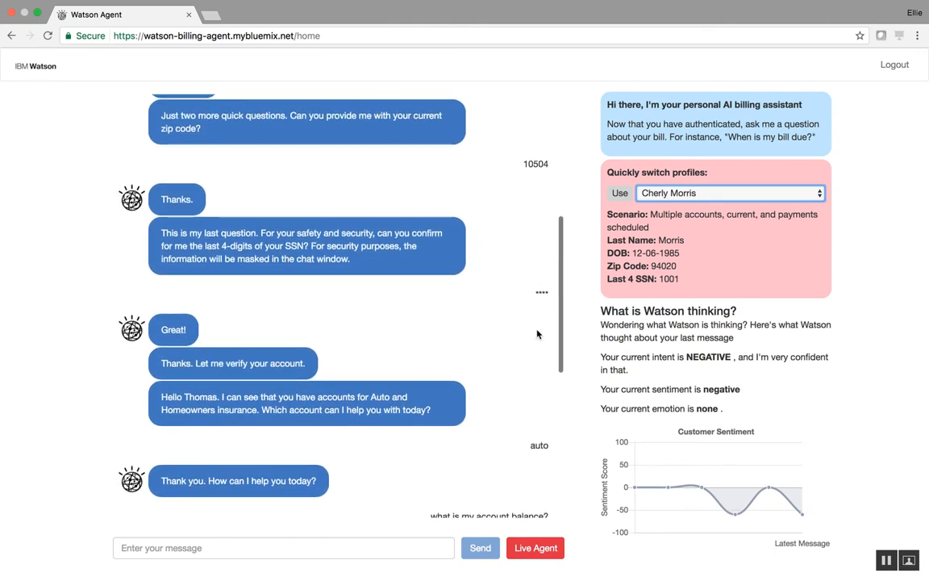
scroll(down, 3)
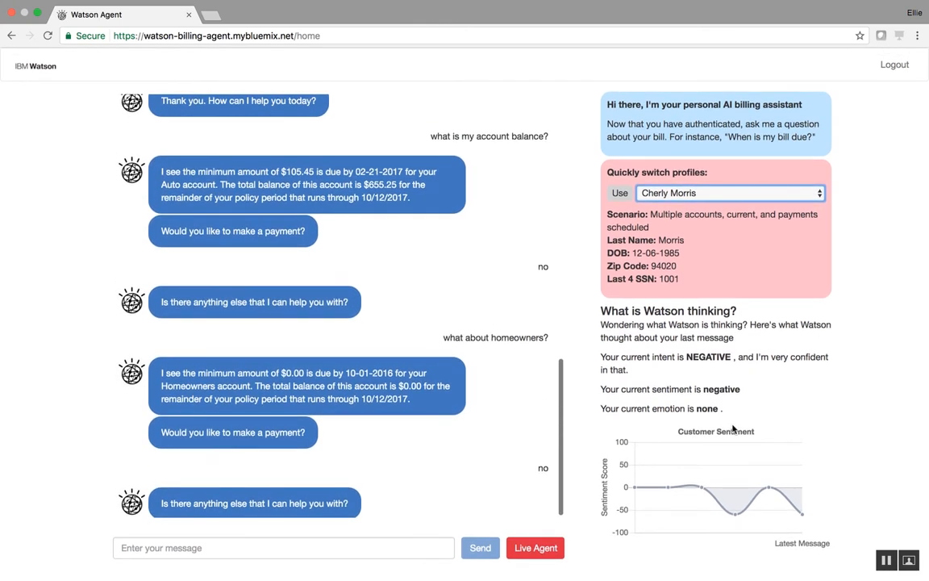
mouse_move(782, 500)
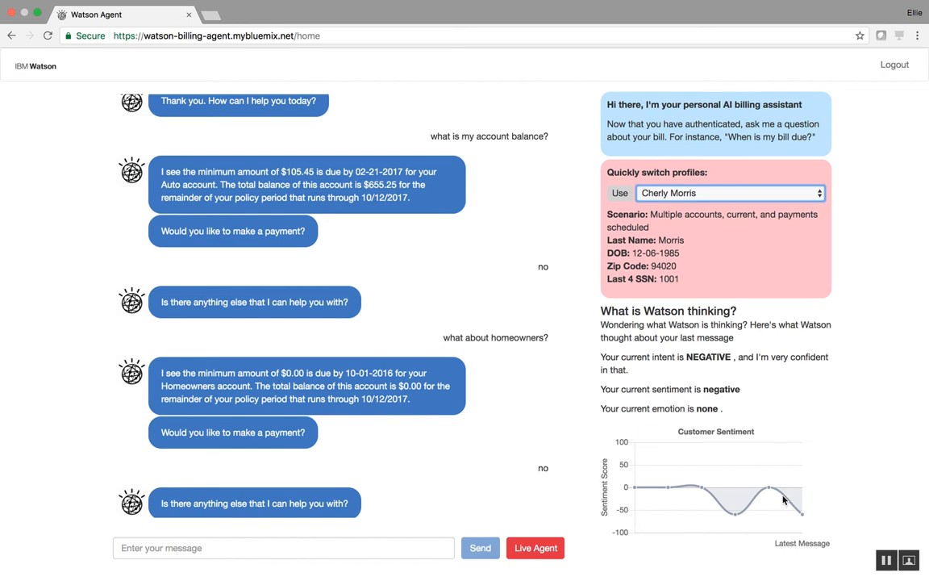
mouse_move(439, 454)
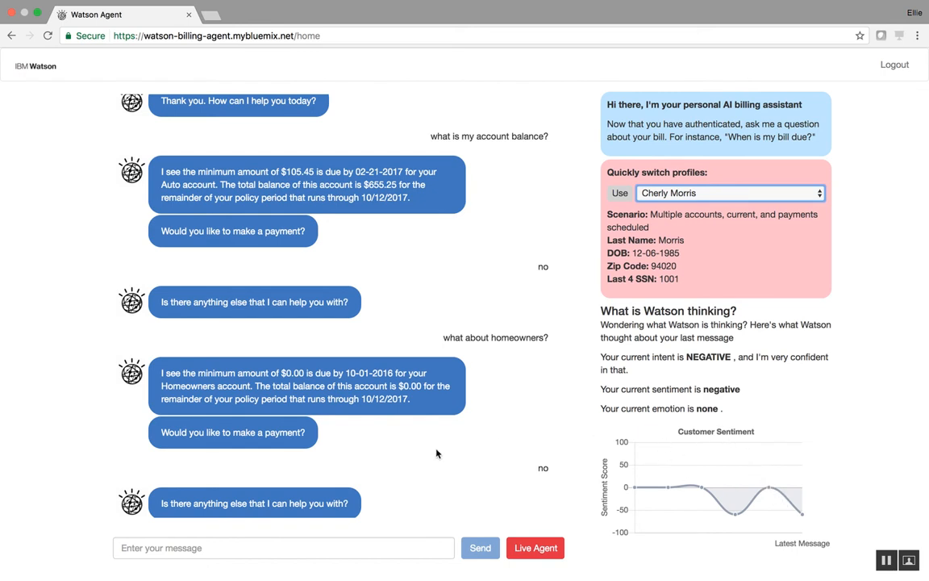
mouse_move(439, 250)
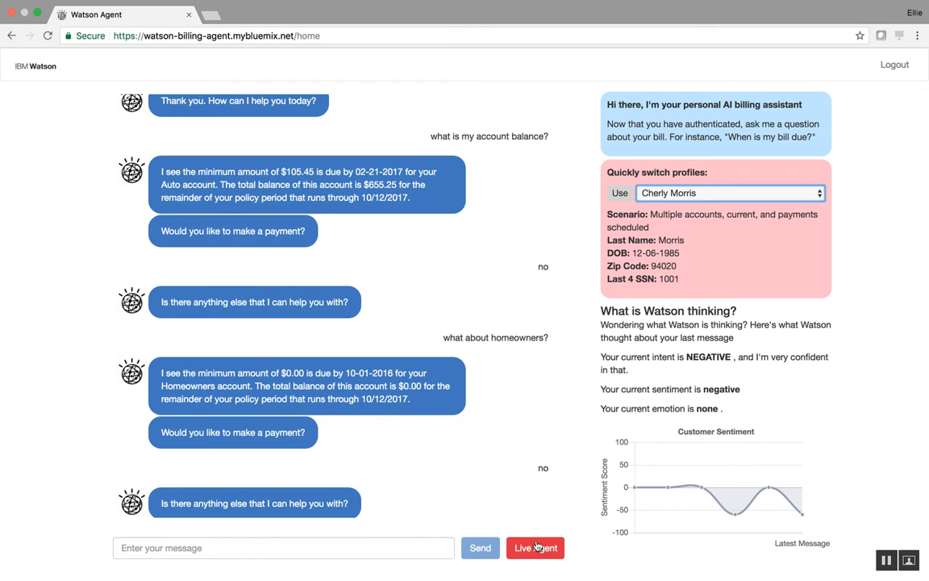
mouse_move(565, 568)
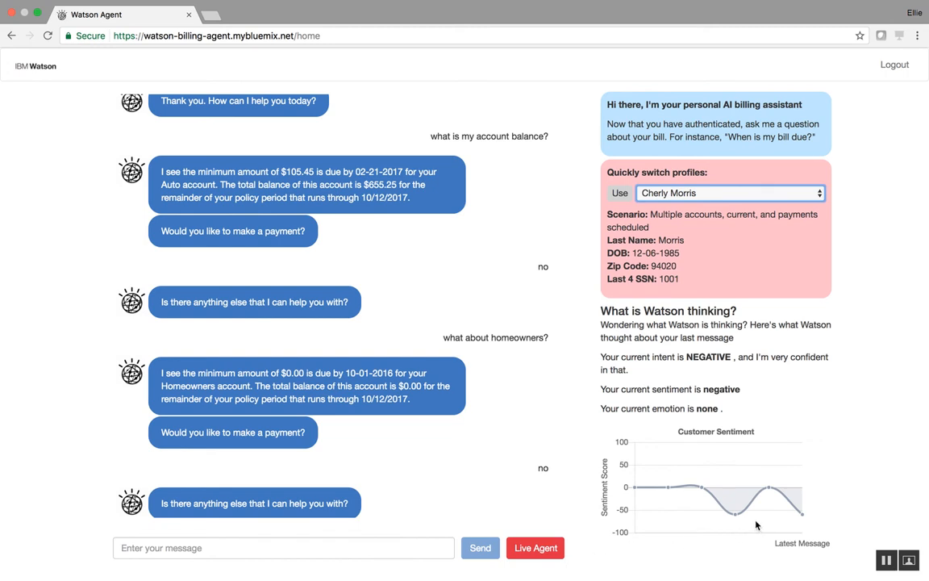
mouse_move(789, 529)
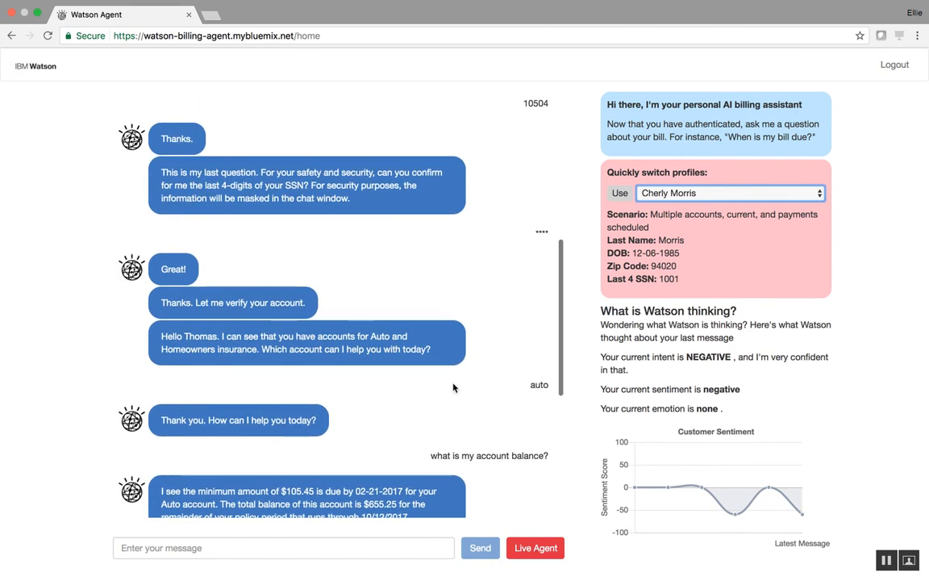
scroll(down, 3)
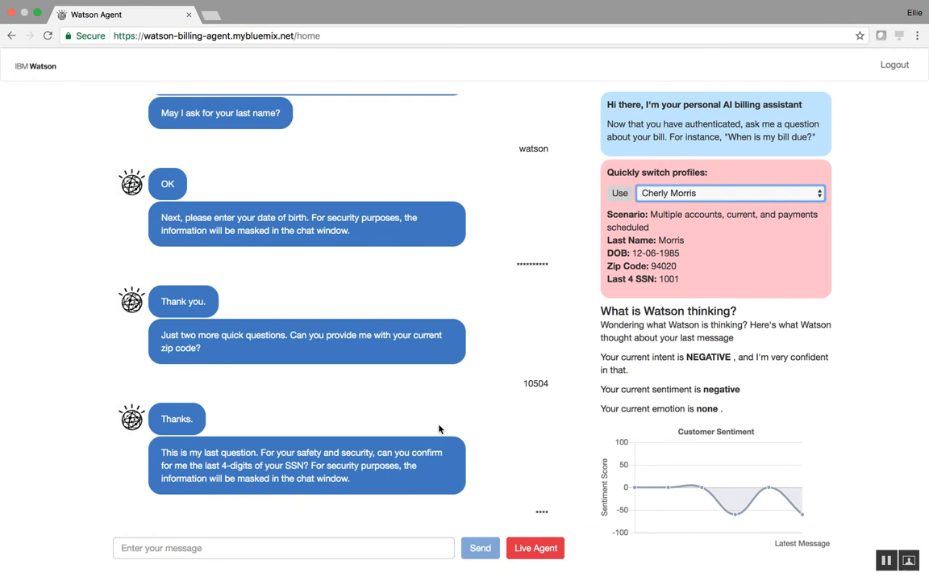
mouse_move(422, 471)
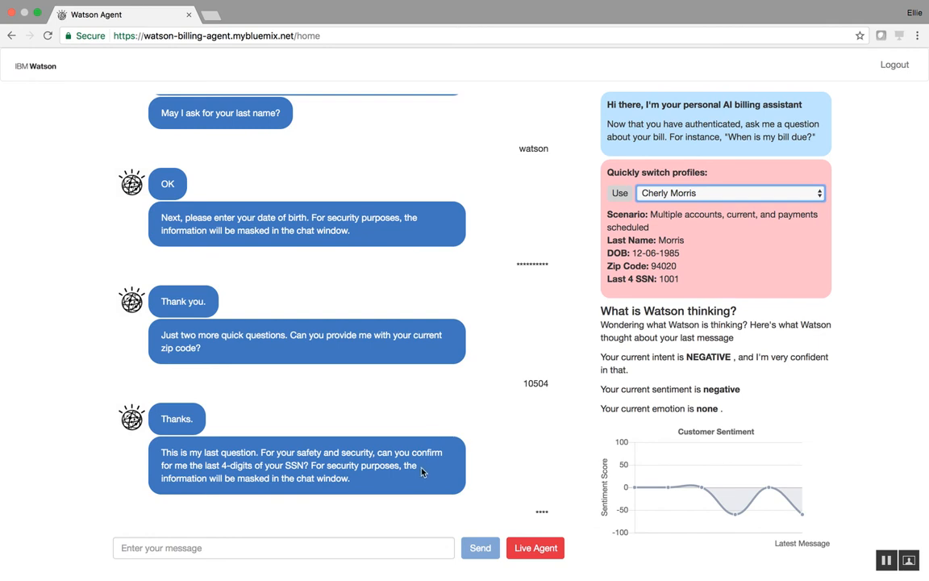
mouse_move(687, 468)
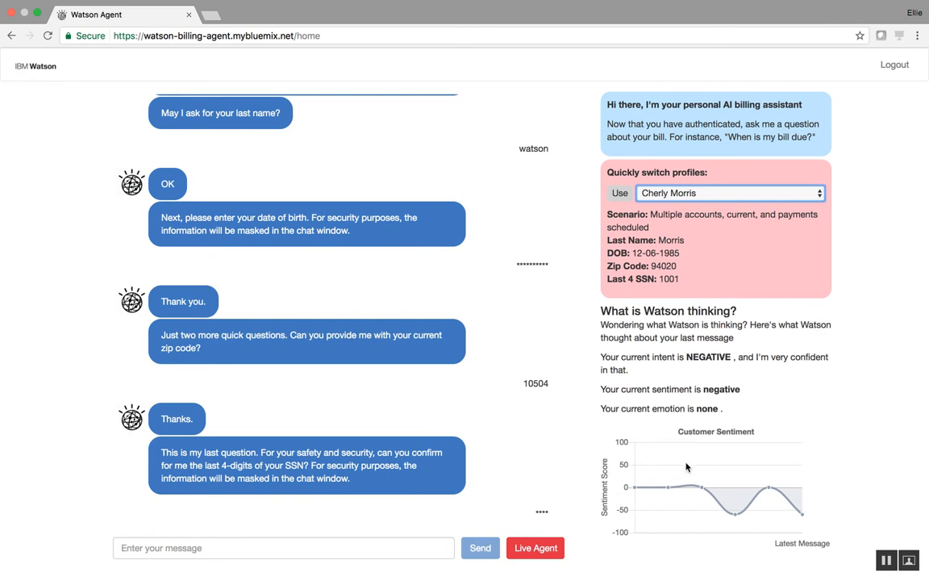
mouse_move(629, 519)
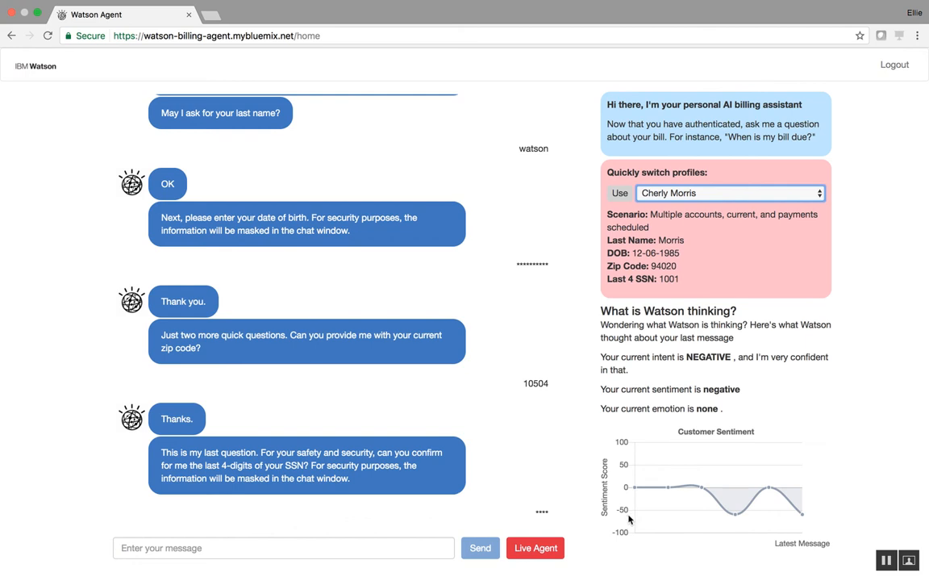
mouse_move(590, 516)
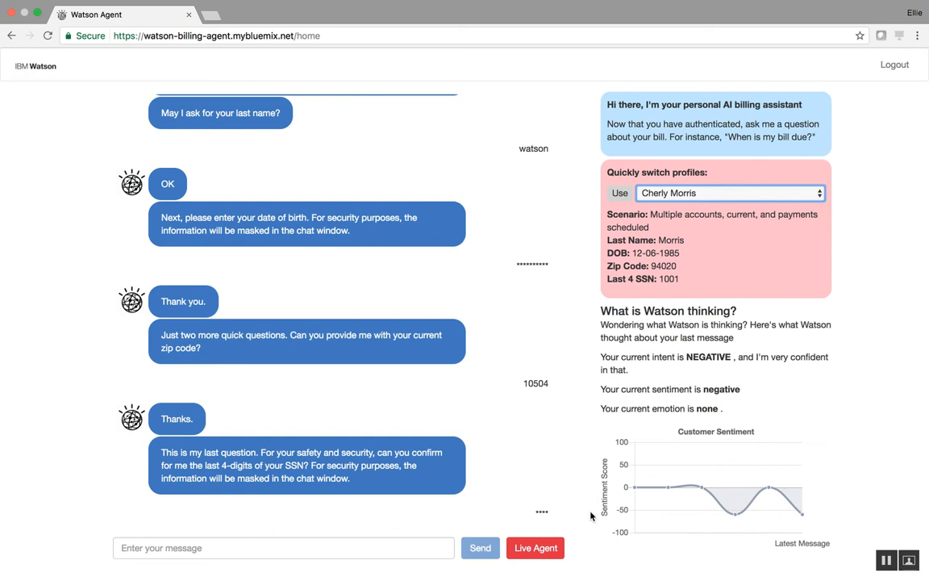
mouse_move(523, 536)
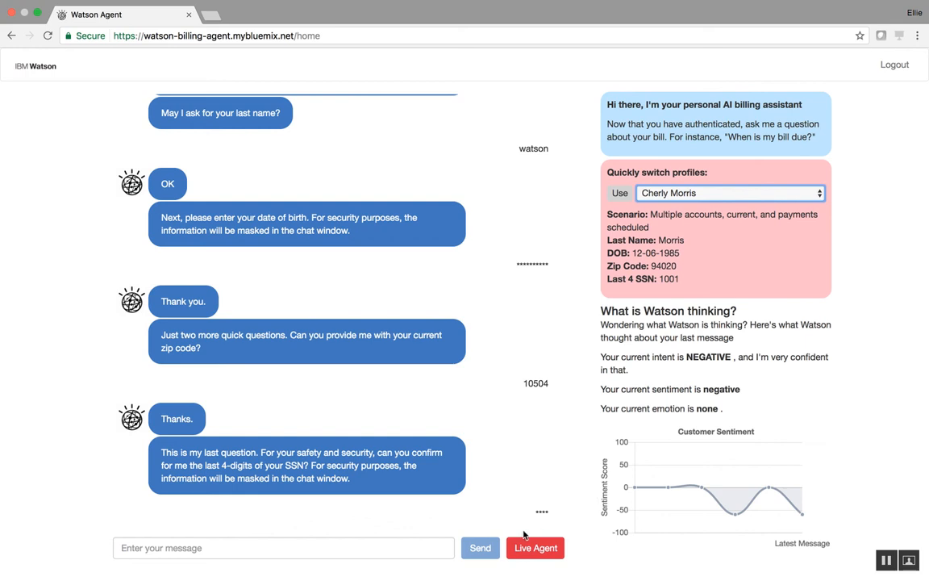
mouse_move(526, 484)
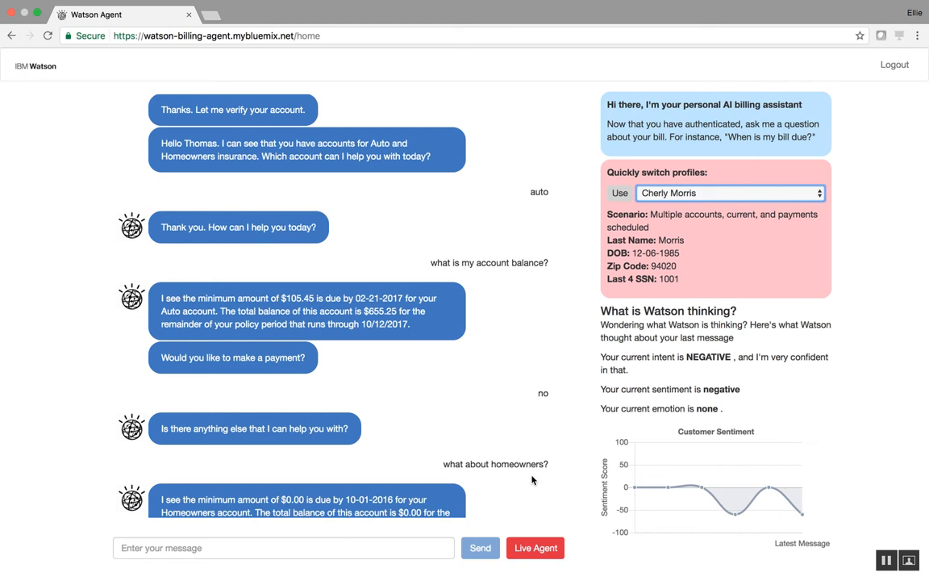
mouse_move(573, 448)
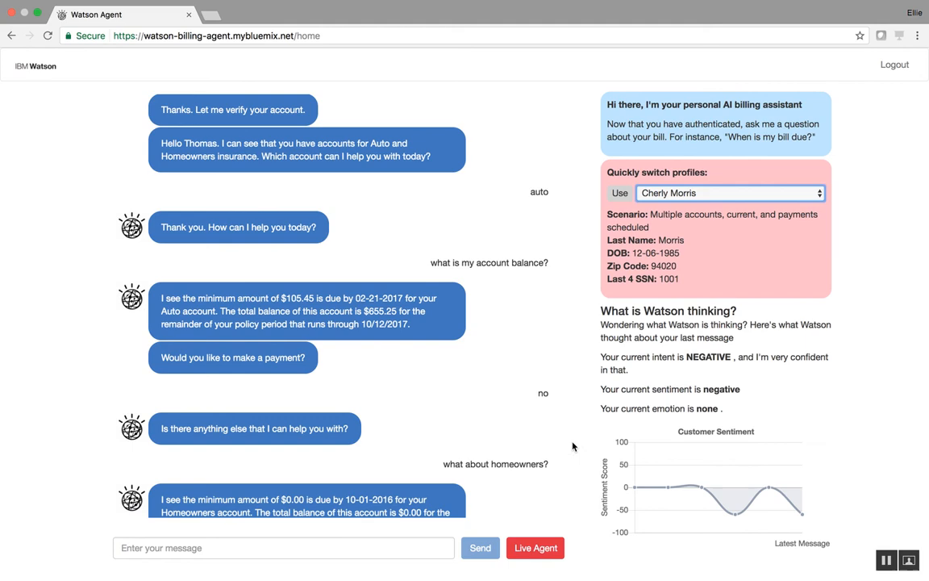